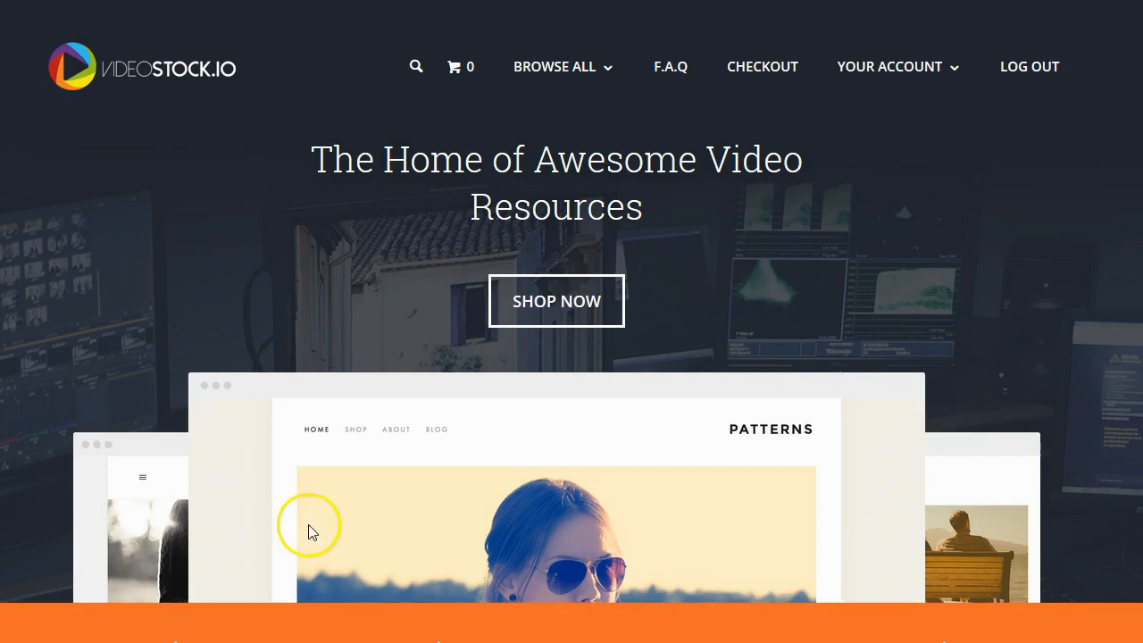
Pick Popular from the Browse All menu and scroll the template listing
scroll(down, 3)
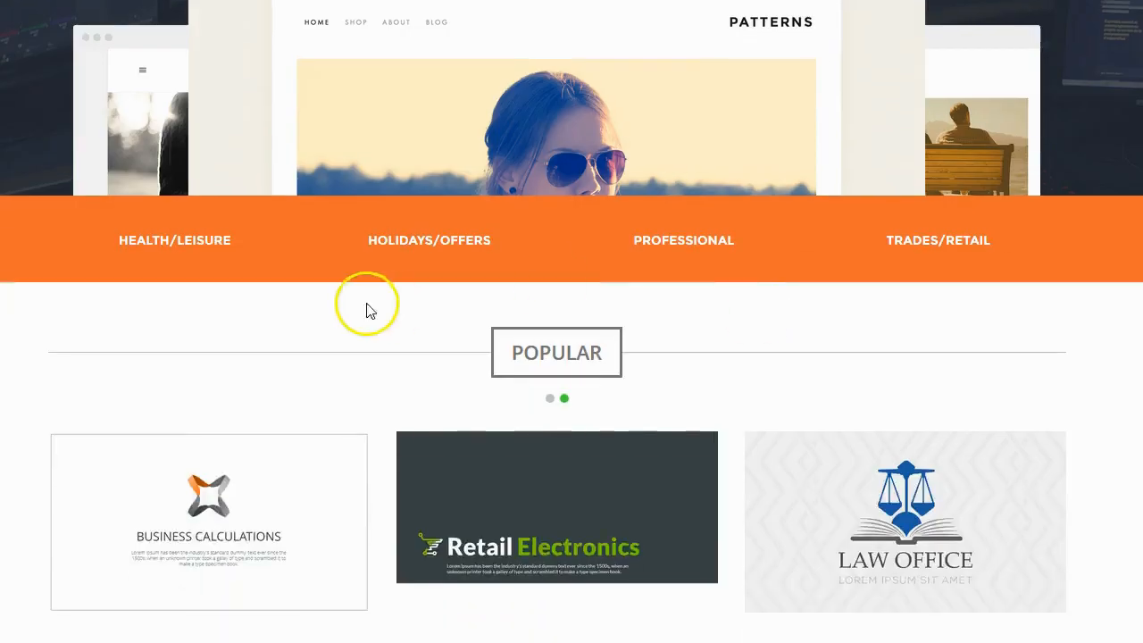
scroll(down, 3)
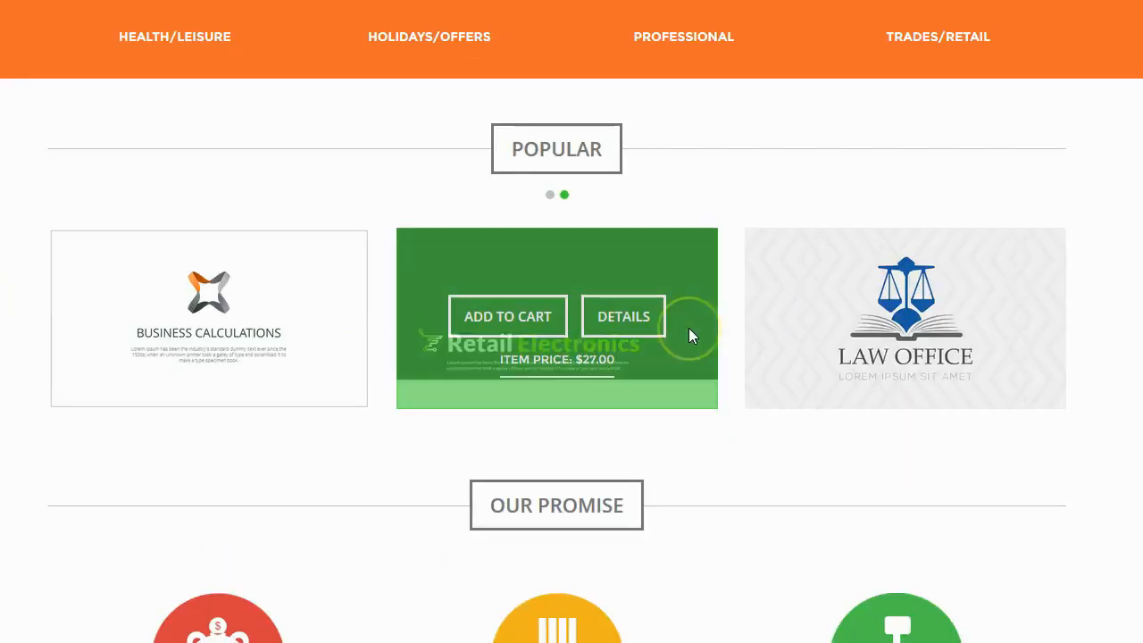
scroll(down, 3)
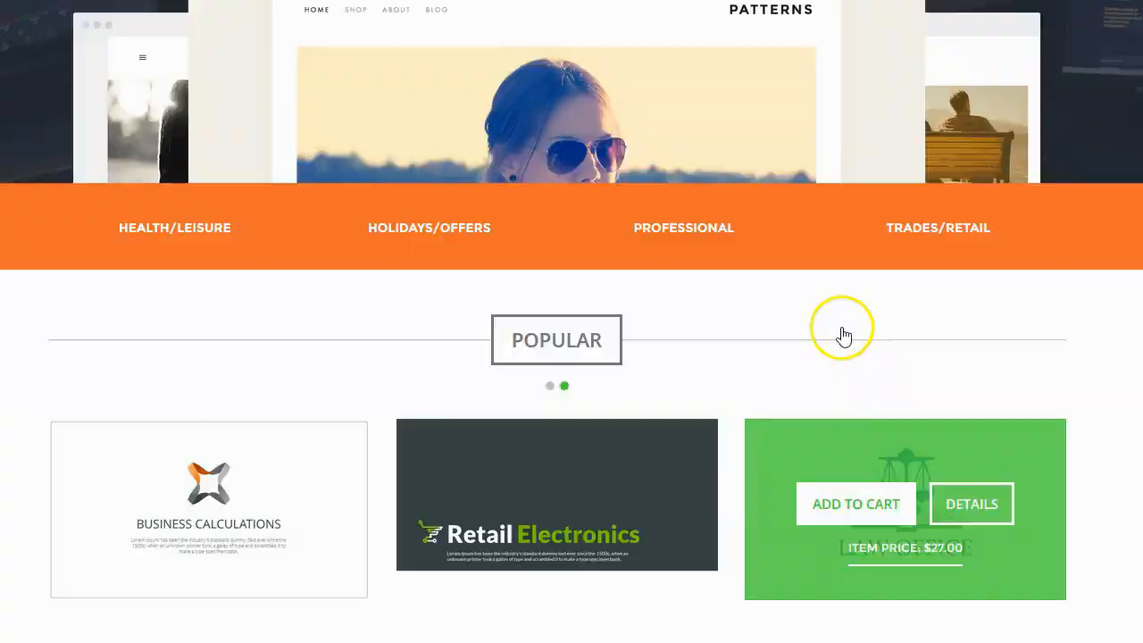
scroll(up, 3)
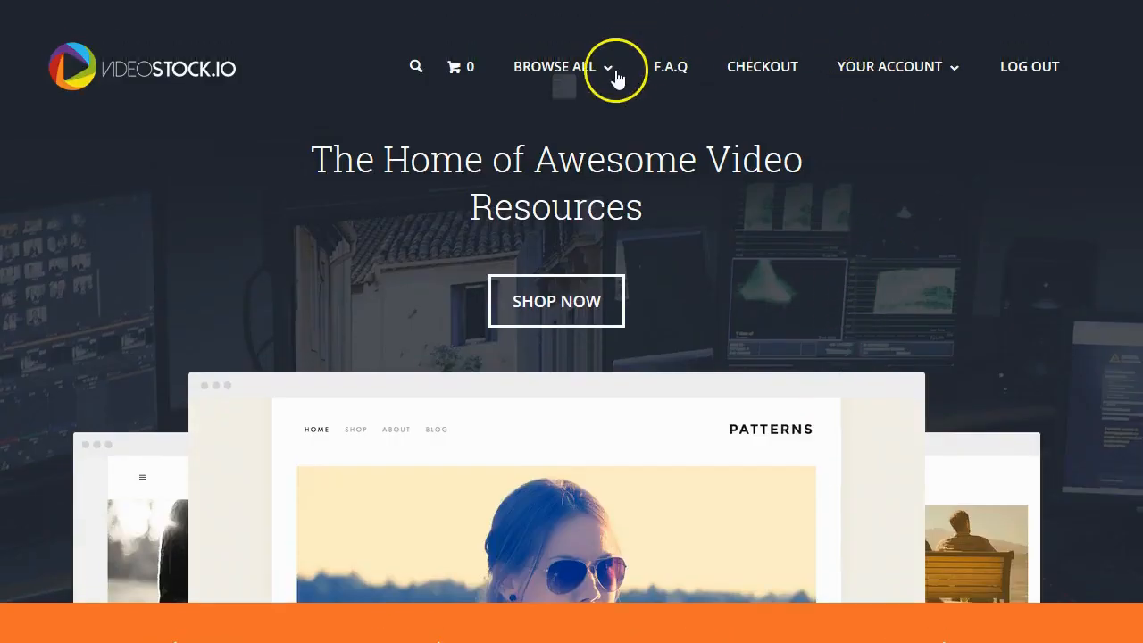
click(555, 66)
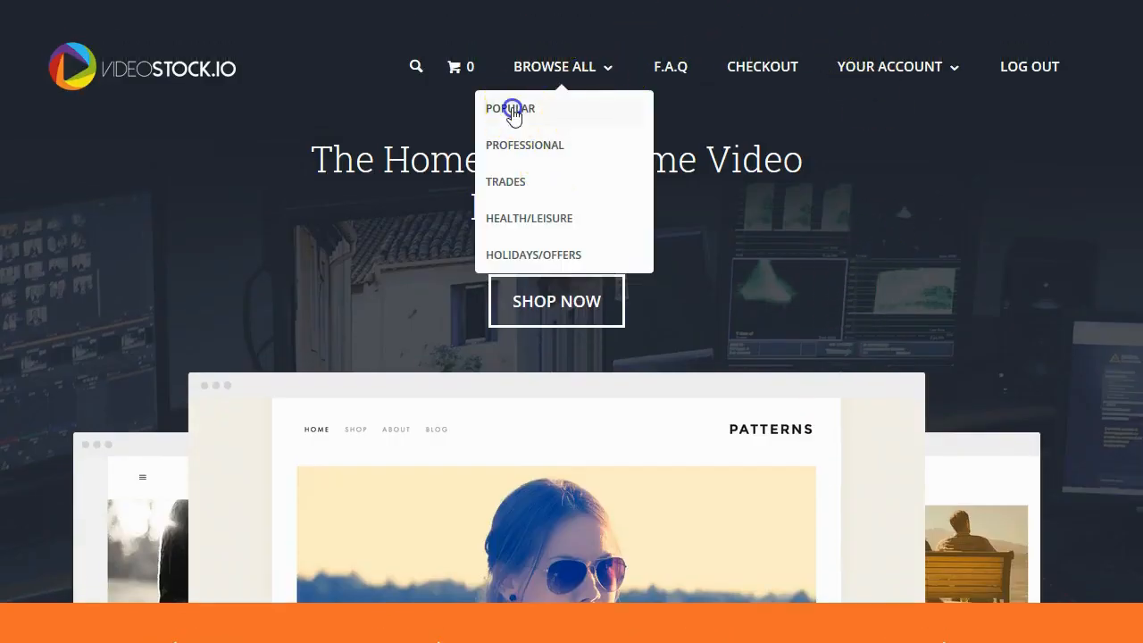
click(509, 108)
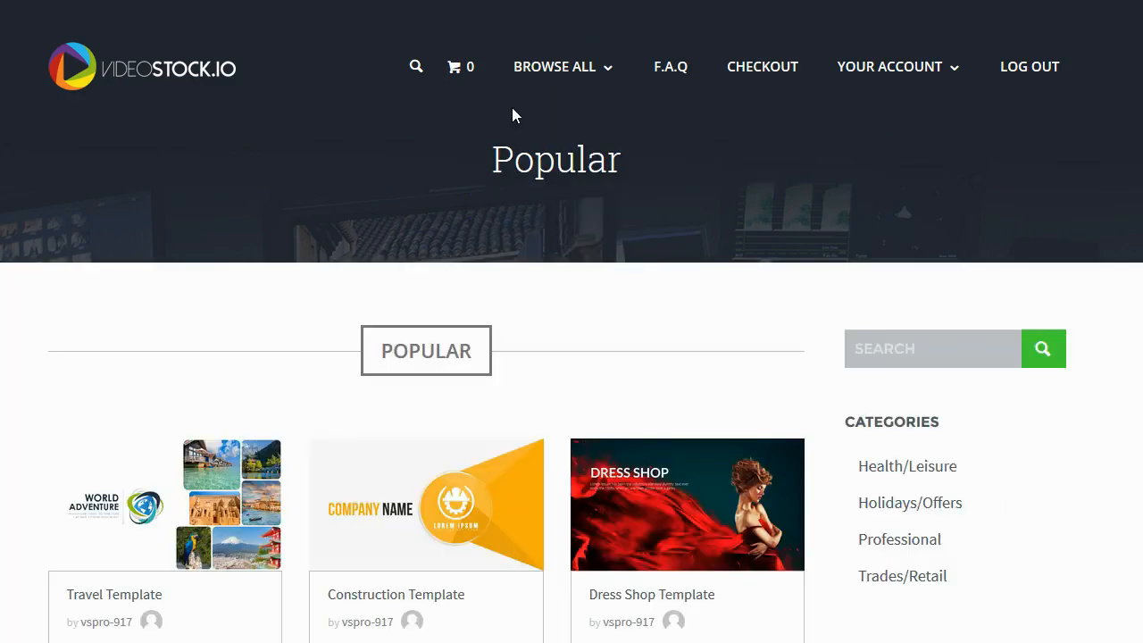
scroll(down, 3)
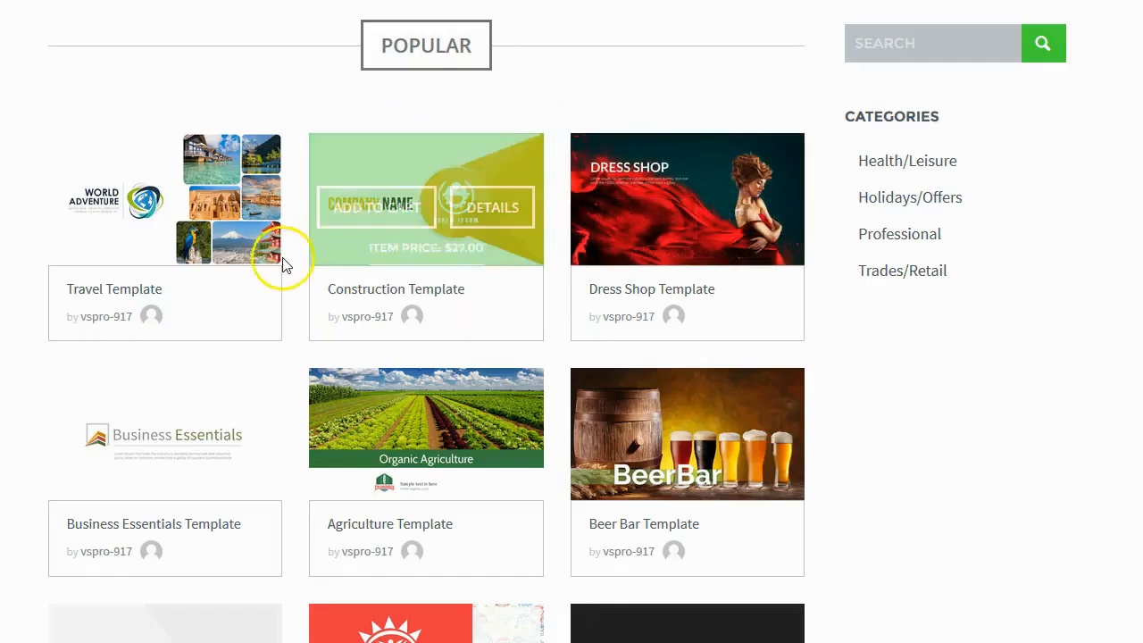
mouse_move(306, 565)
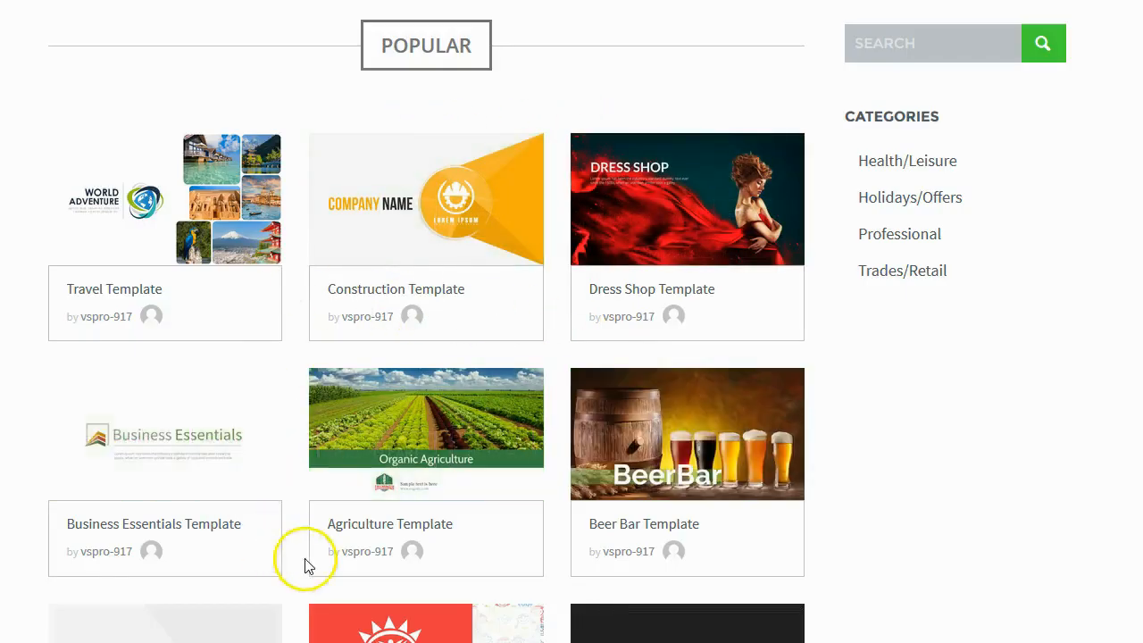
mouse_move(710, 151)
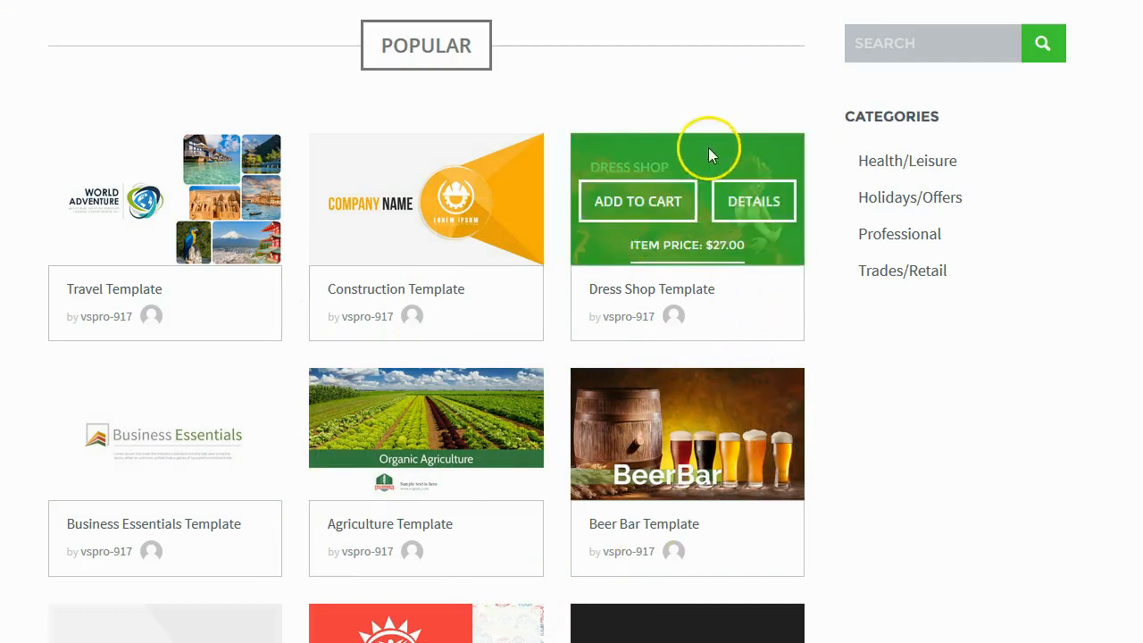
mouse_move(396, 206)
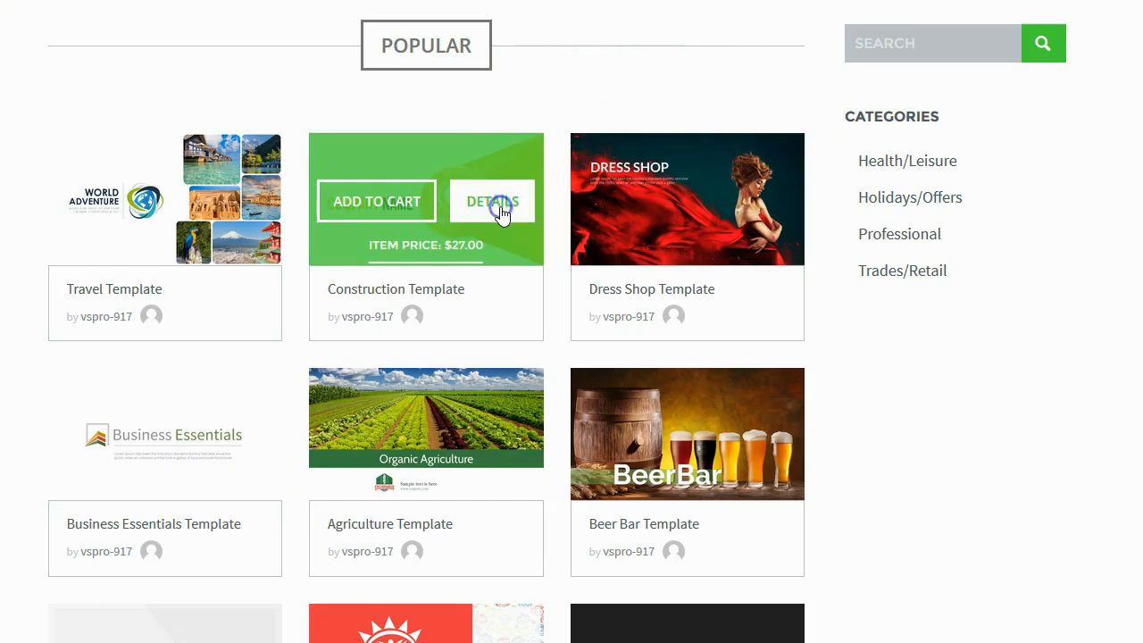
View the Construction Template details, scrolling to its icon set and licenses from $27
click(491, 200)
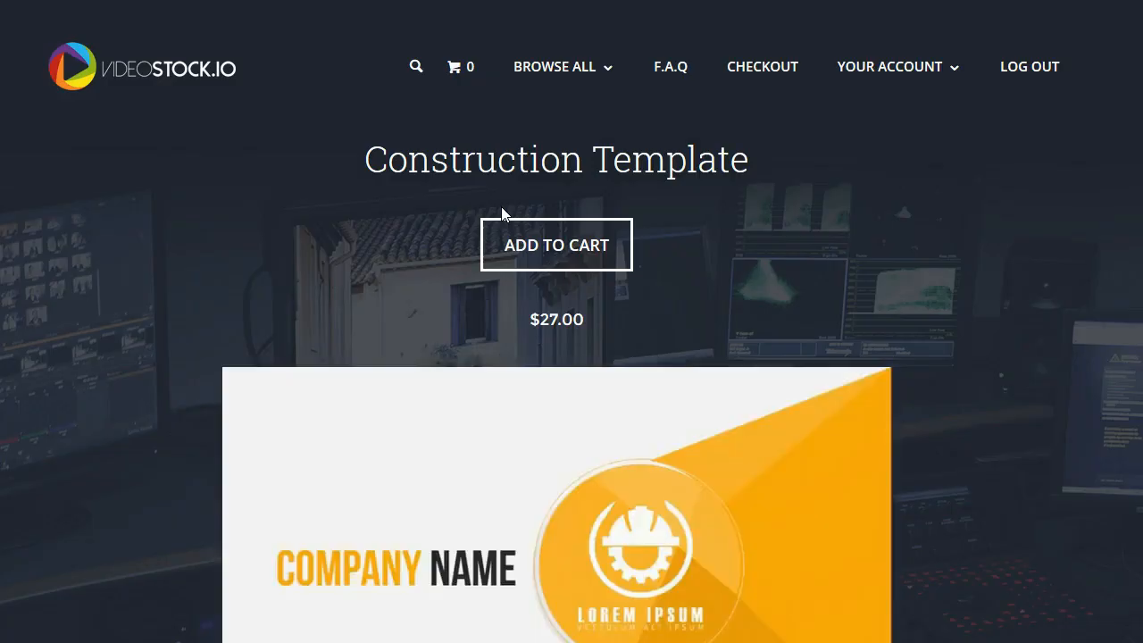
scroll(down, 3)
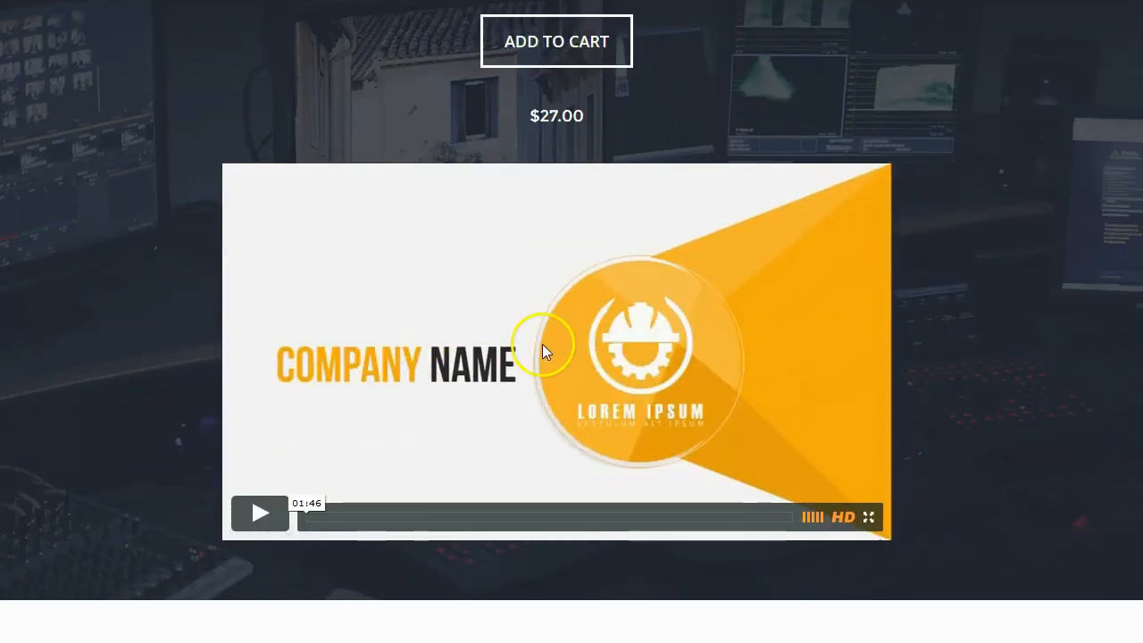
scroll(down, 3)
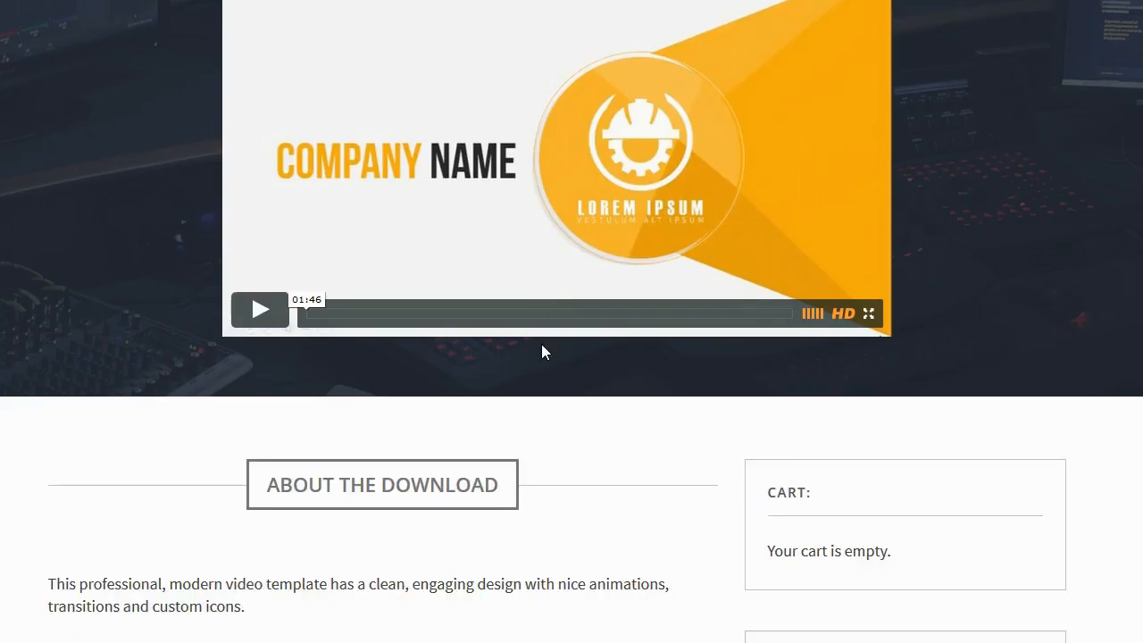
scroll(down, 3)
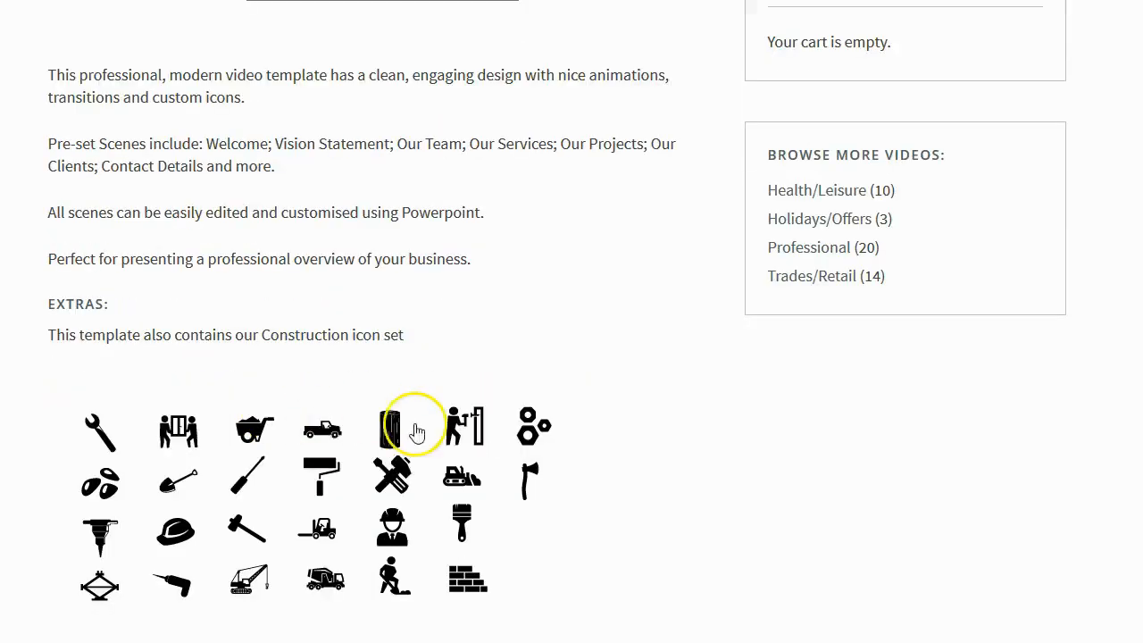
scroll(down, 3)
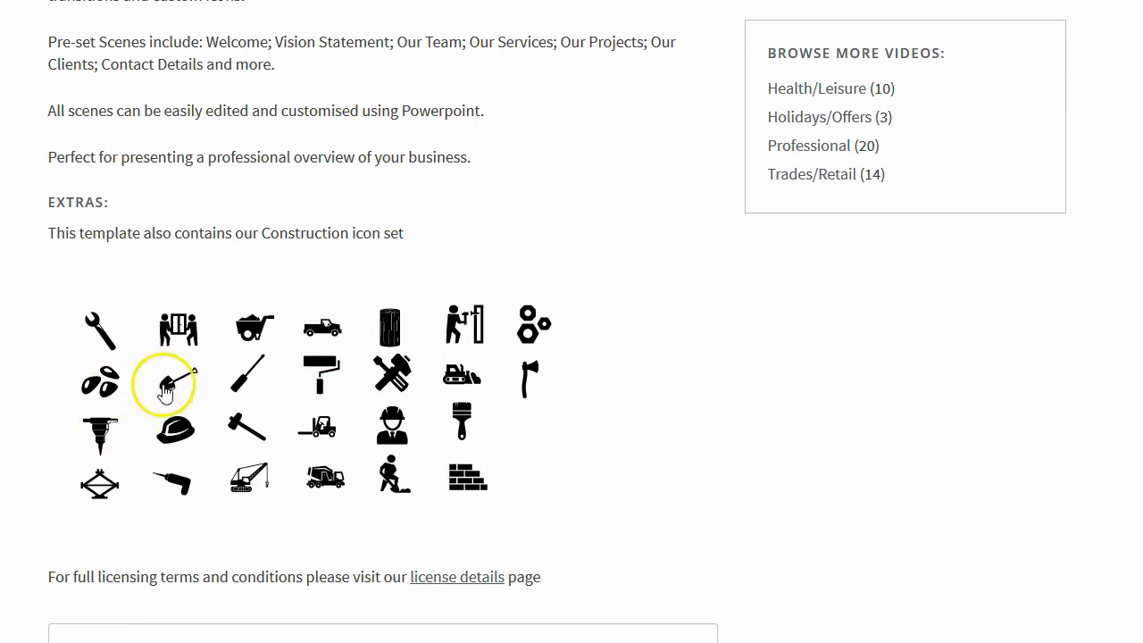
scroll(down, 3)
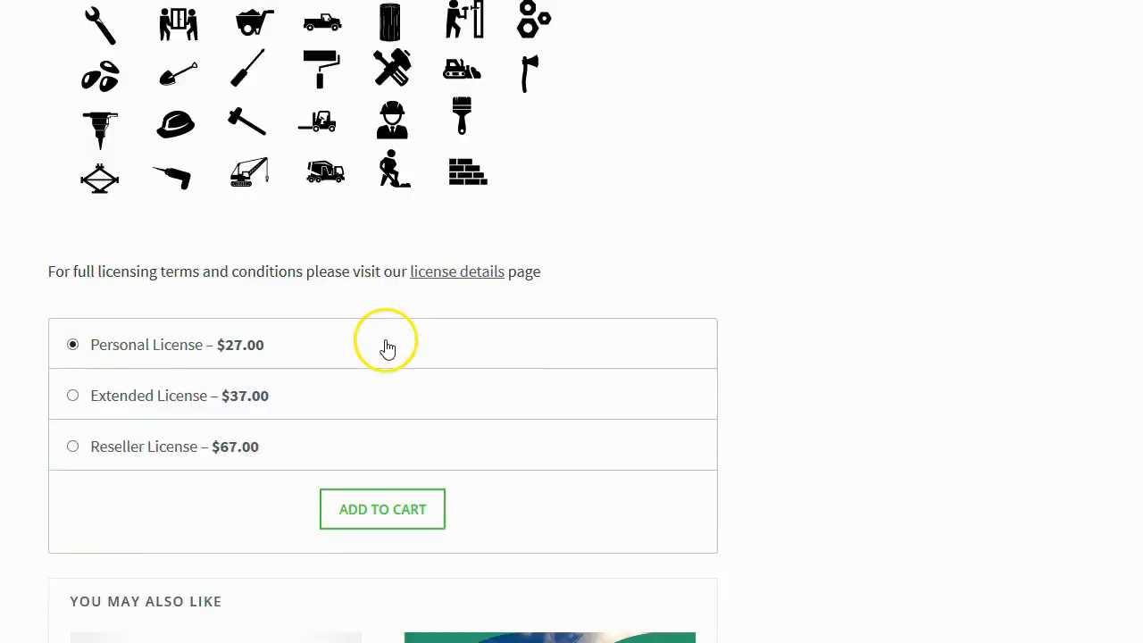
scroll(down, 3)
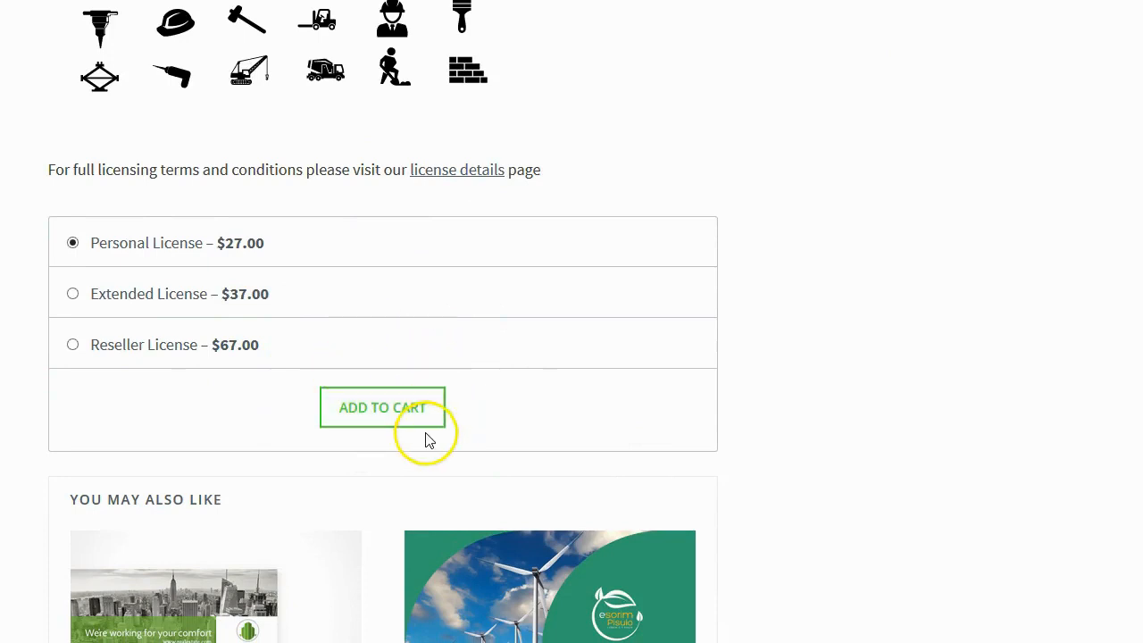
mouse_move(73, 243)
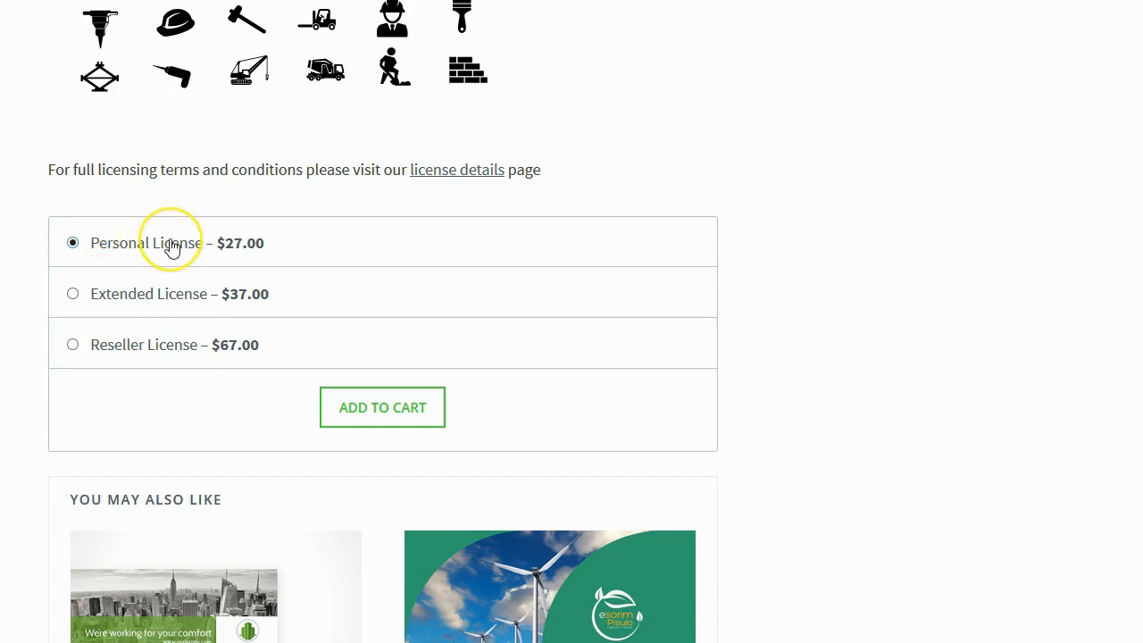
mouse_move(73, 347)
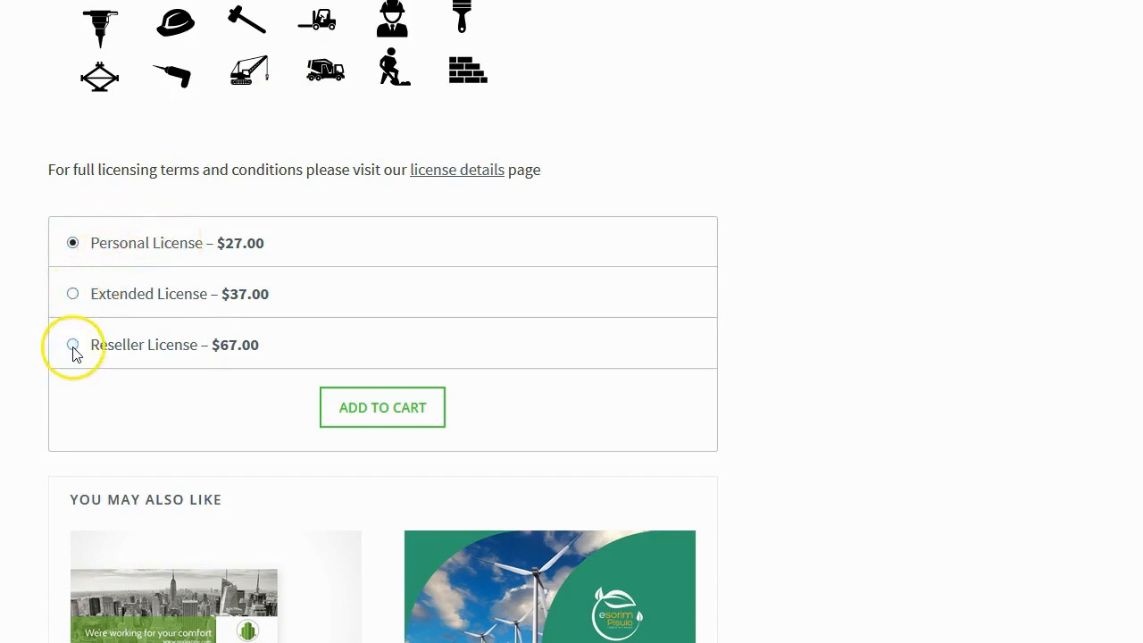
mouse_move(212, 275)
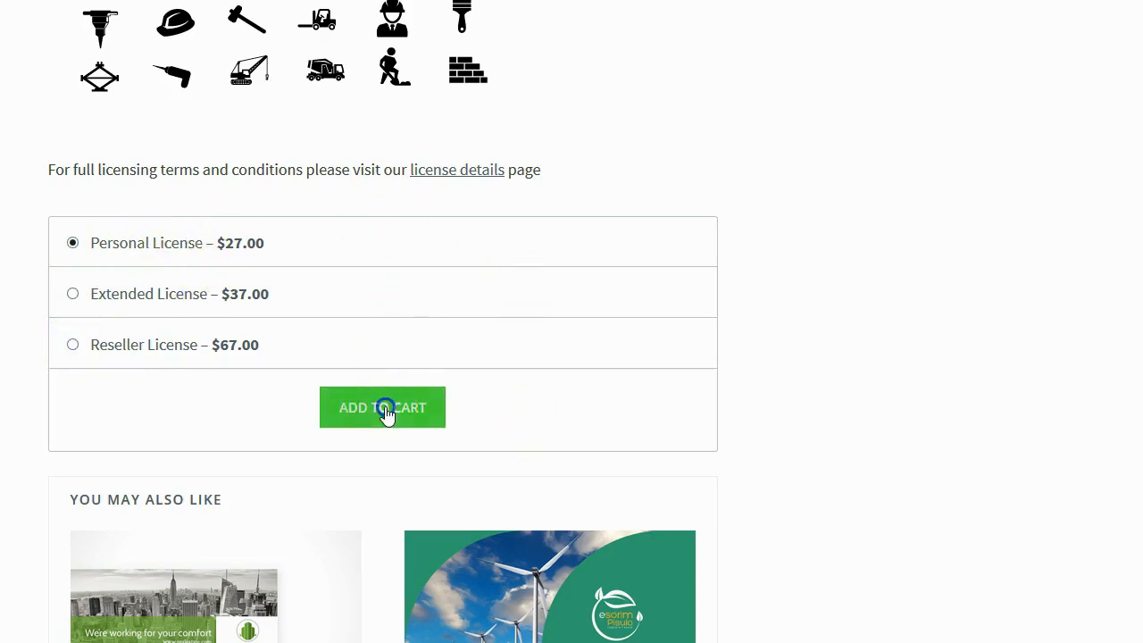
Add the Construction Template with Personal License to the cart and review the $27 checkout
click(382, 407)
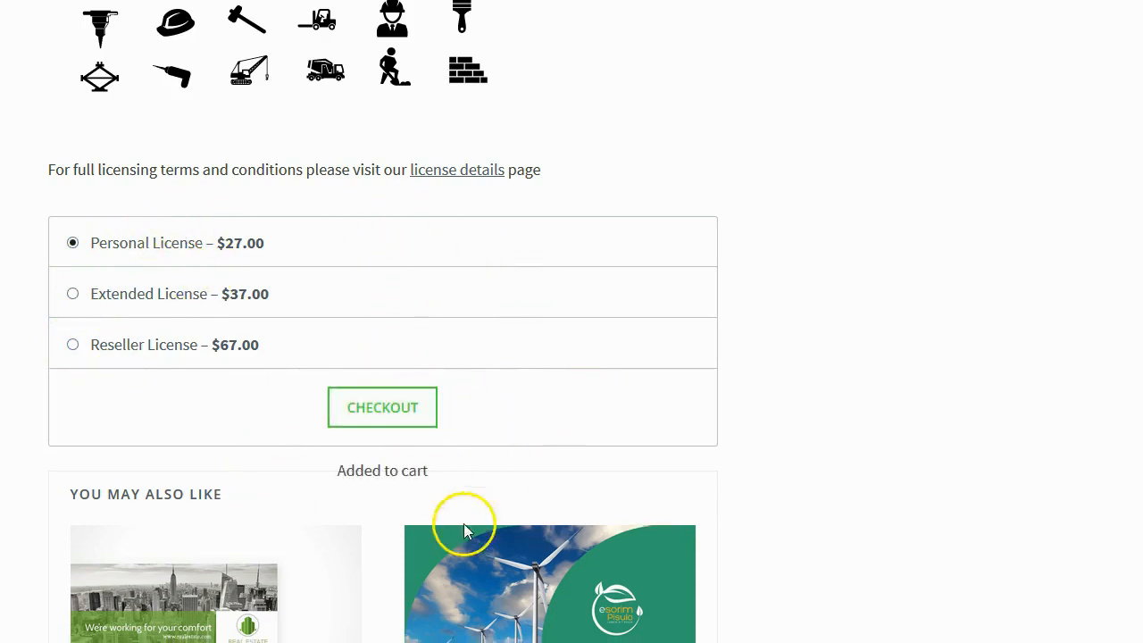
mouse_move(574, 496)
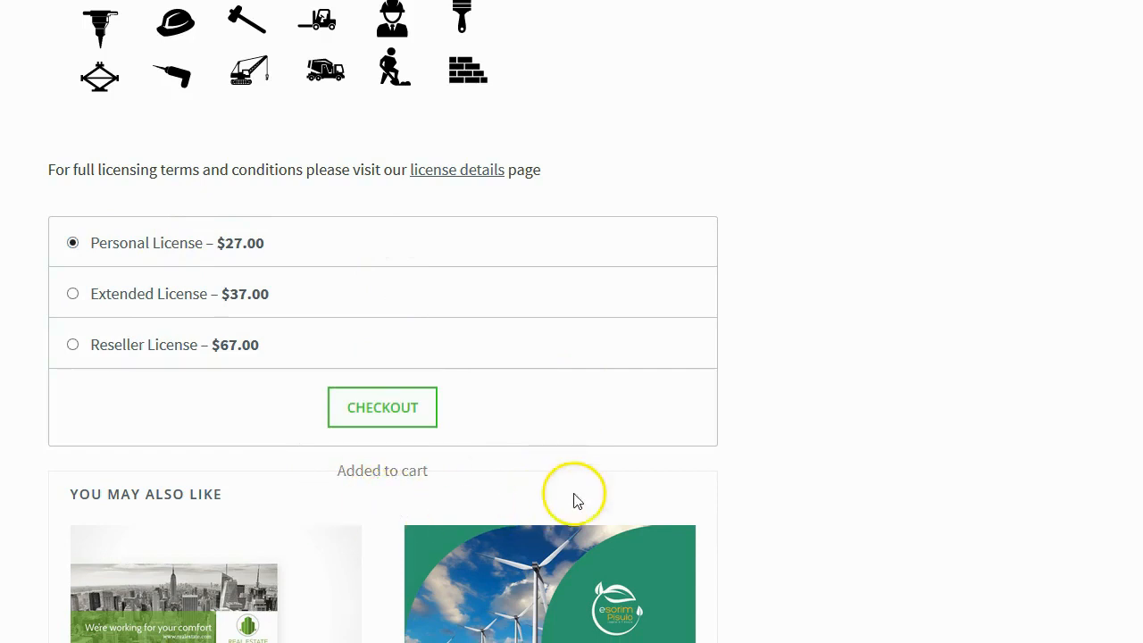
mouse_move(313, 495)
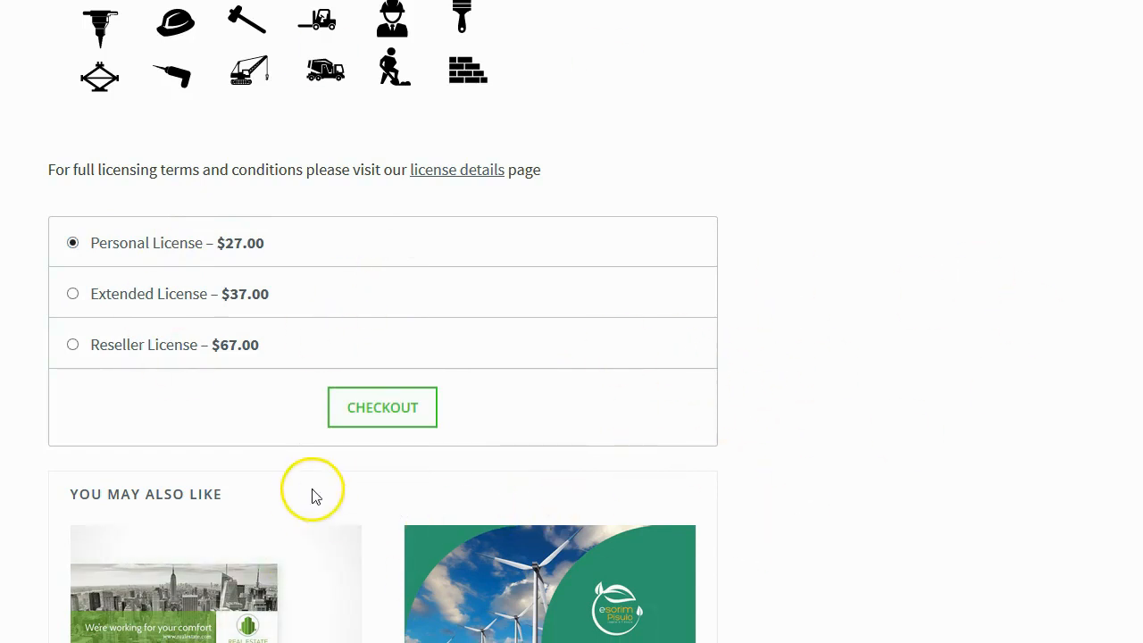
mouse_move(480, 399)
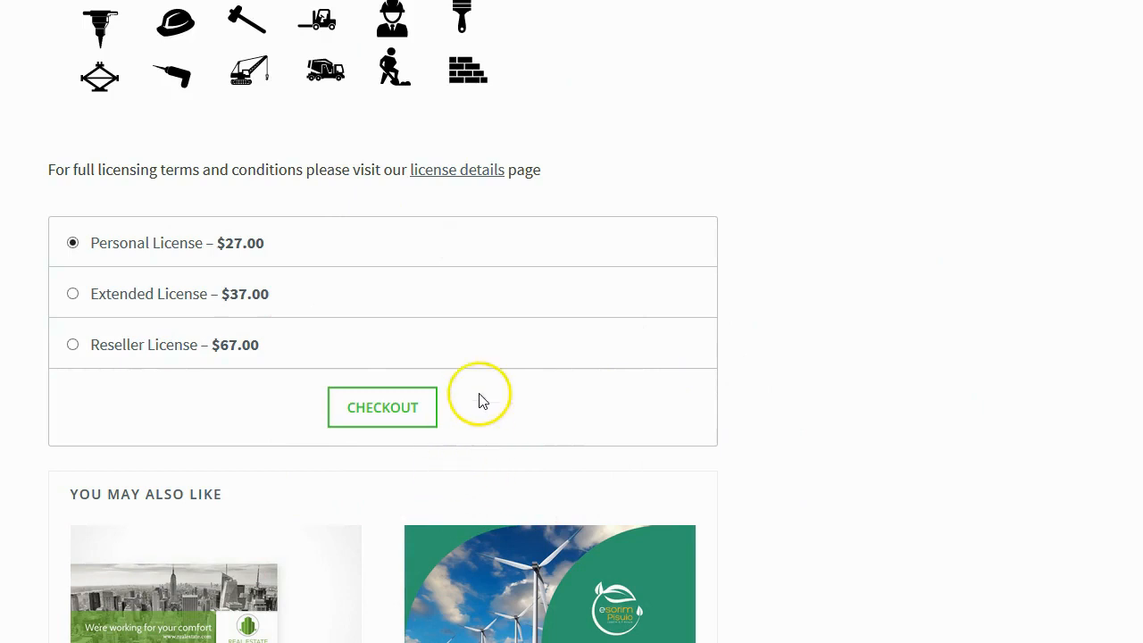
mouse_move(382, 407)
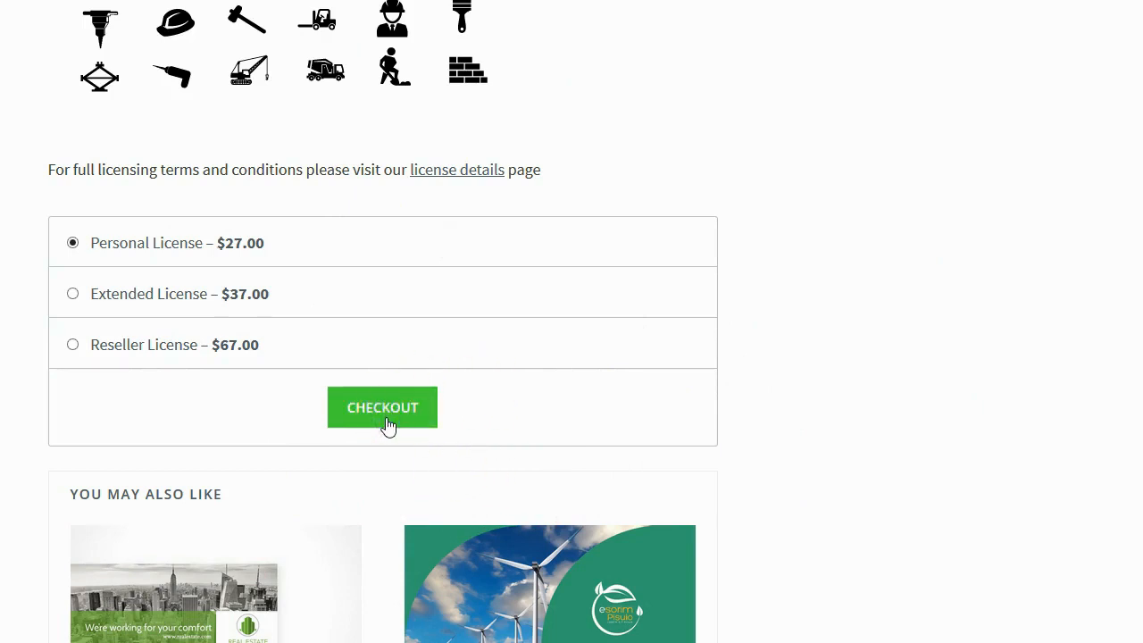
click(382, 407)
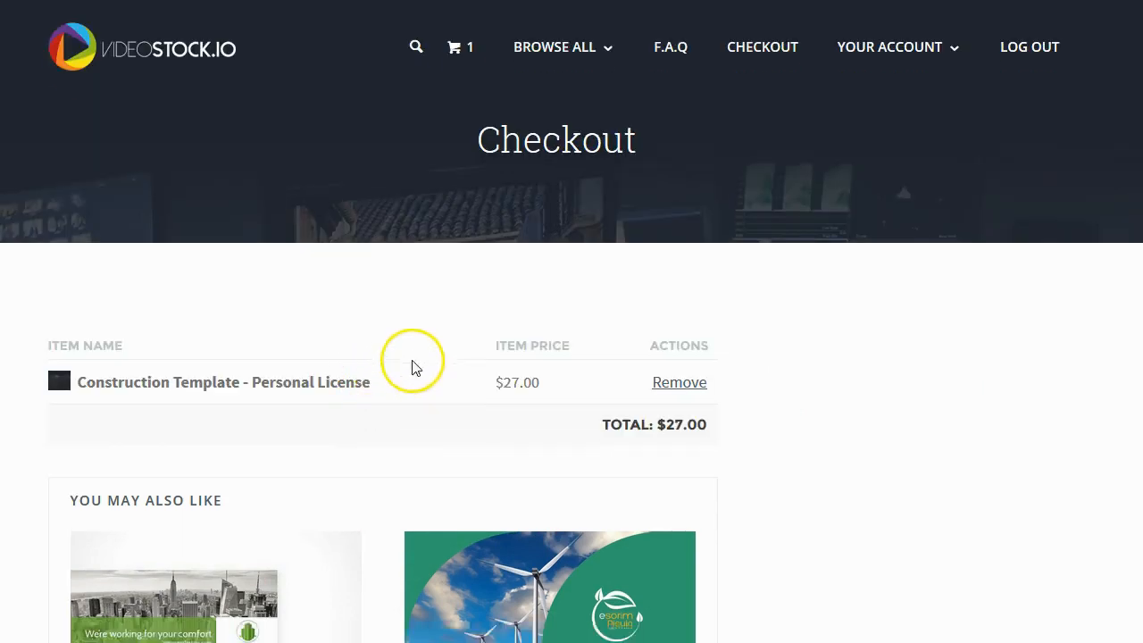
scroll(down, 3)
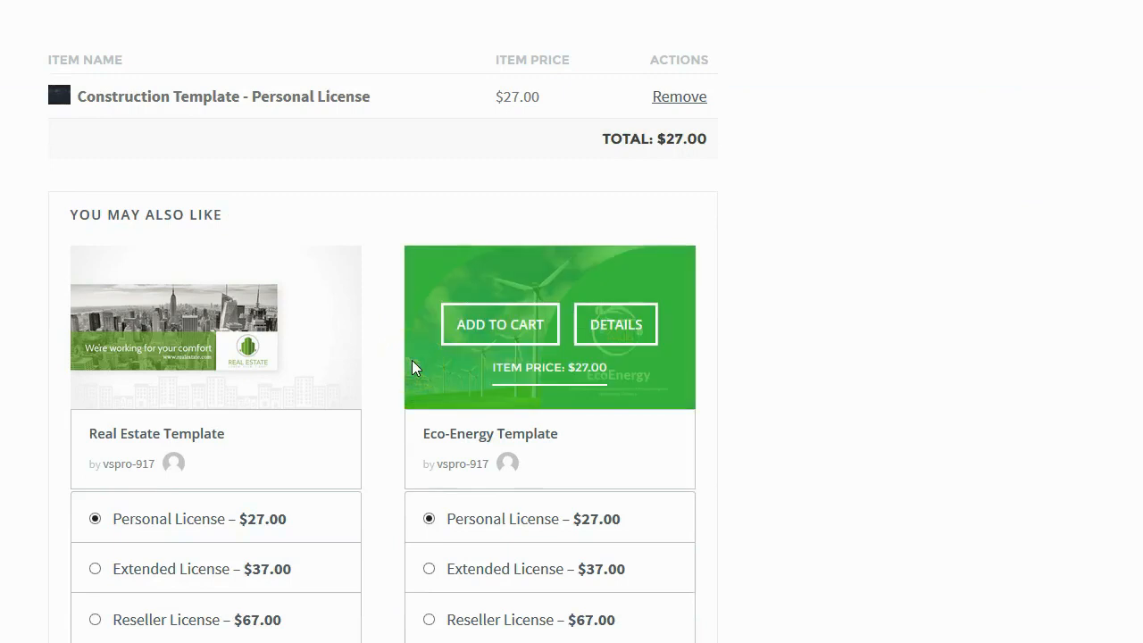
mouse_move(412, 367)
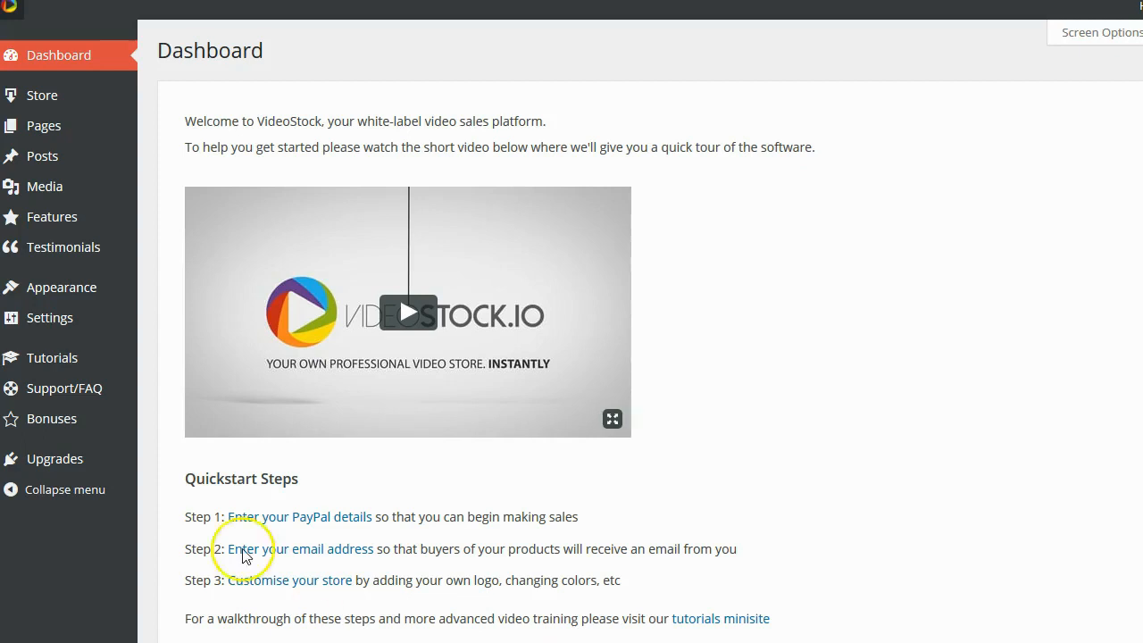
scroll(up, 3)
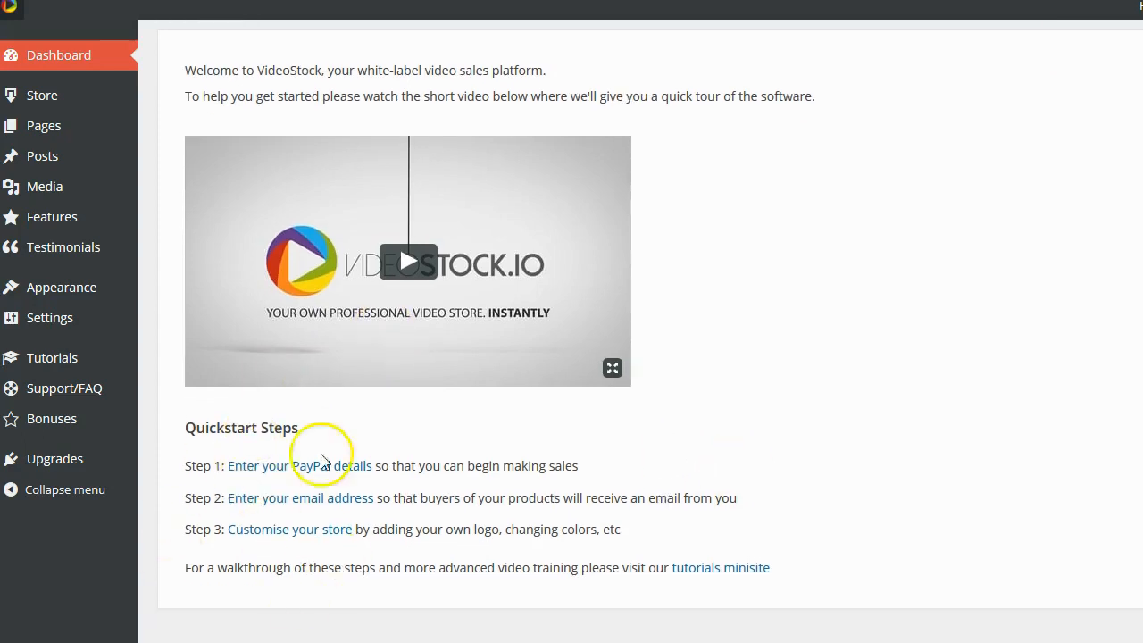
mouse_move(337, 549)
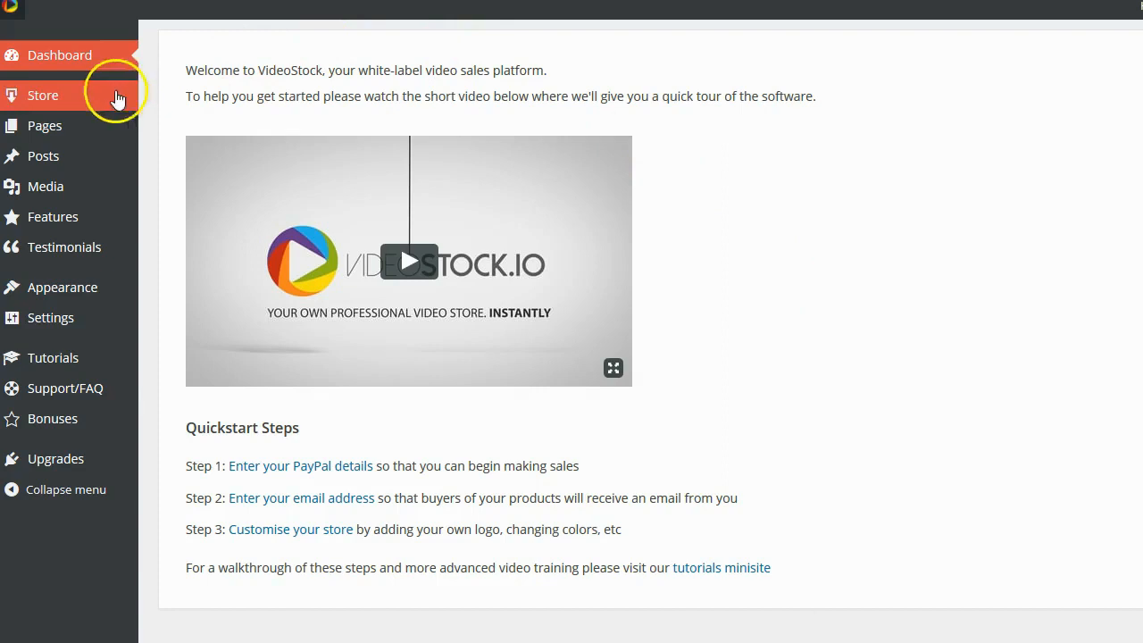
click(42, 95)
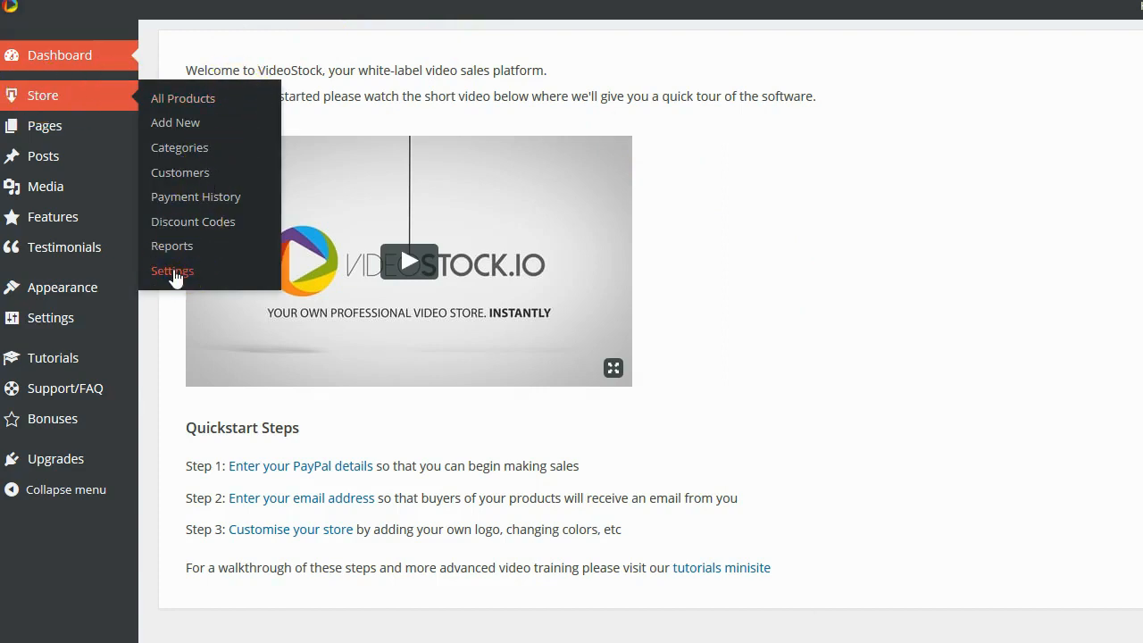
Open Store Settings on the General section showing base location and US Dollars
click(172, 270)
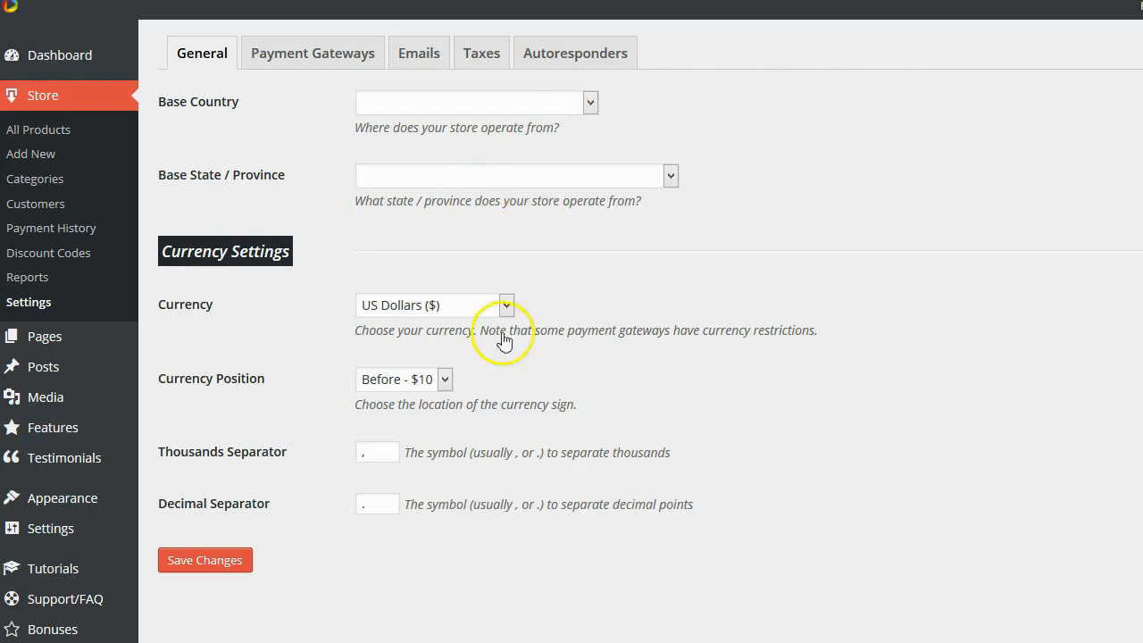
mouse_move(293, 52)
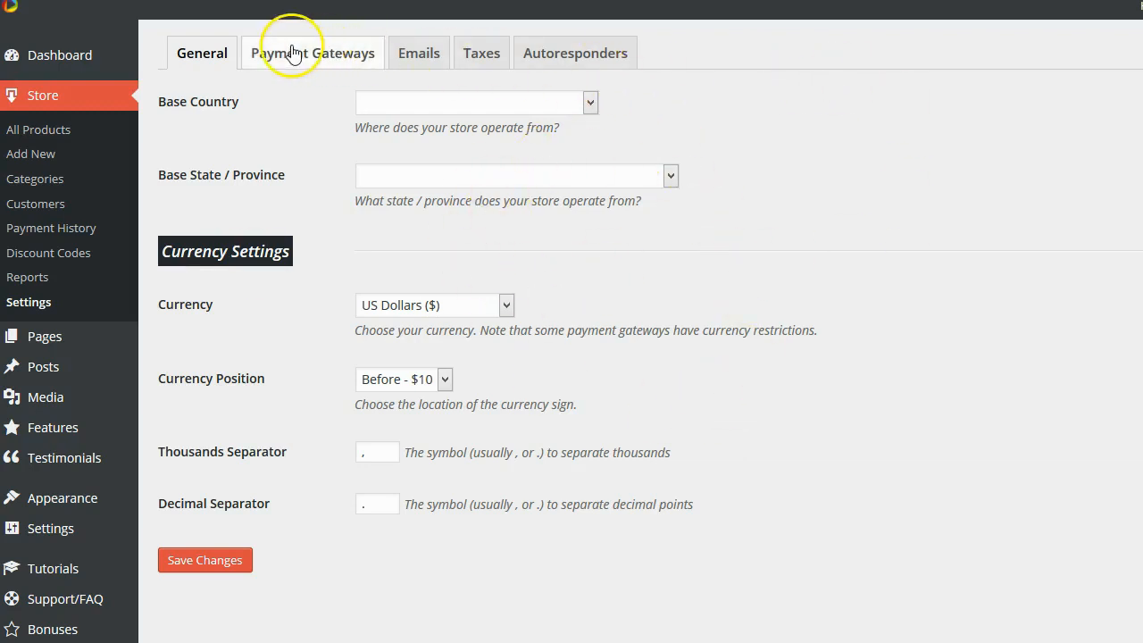
mouse_move(312, 43)
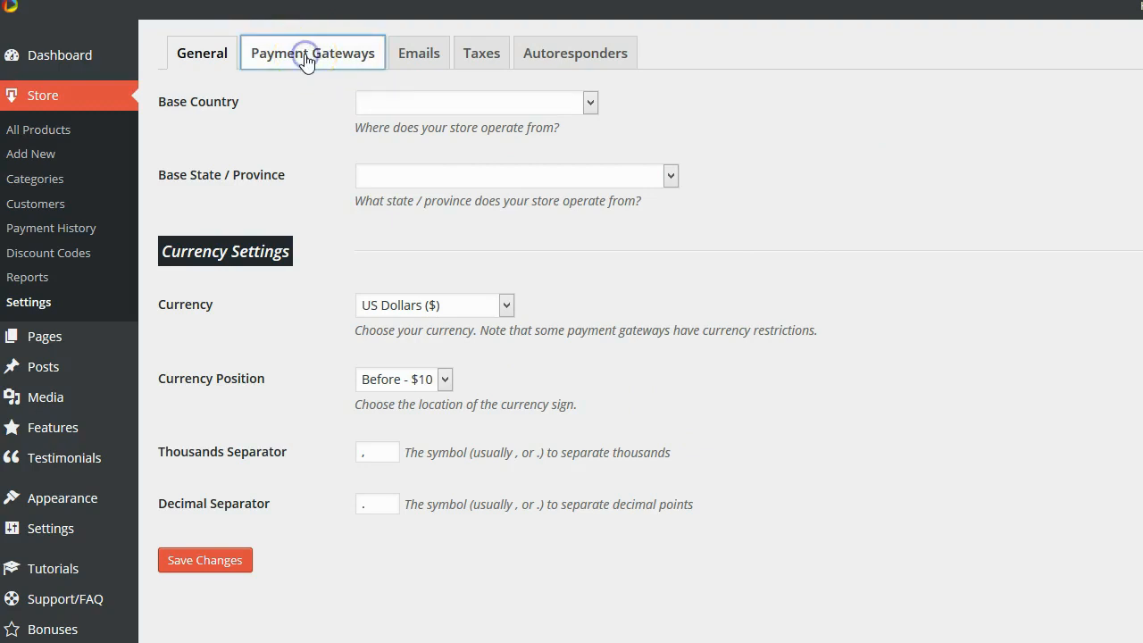
Review the PayPal Payment Gateways settings, then switch to the Taxes section
click(313, 52)
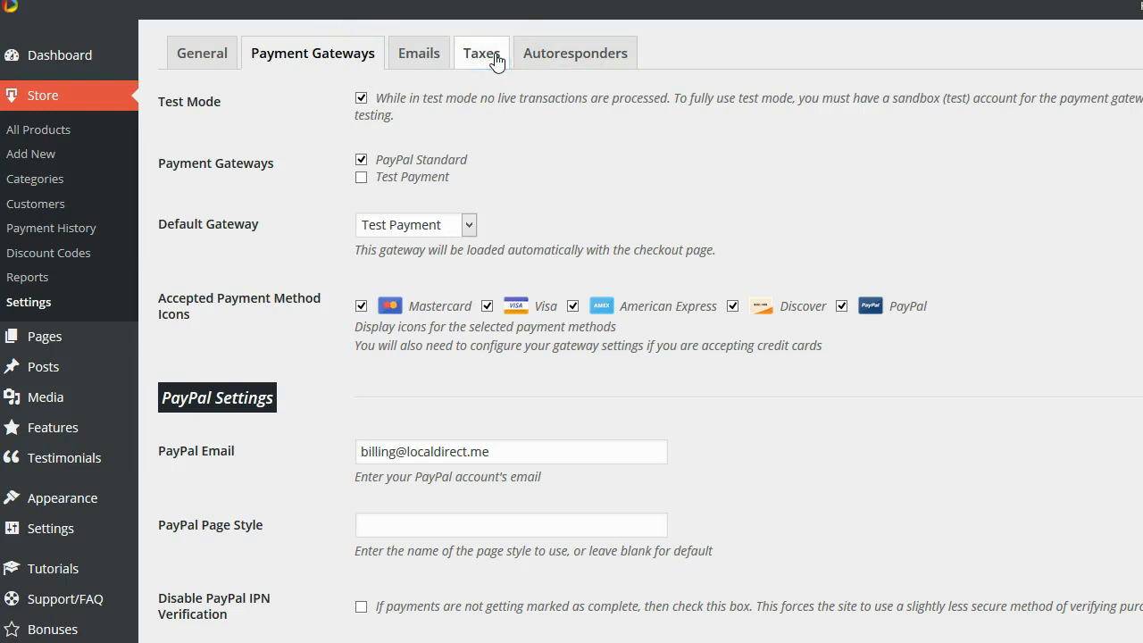
click(482, 53)
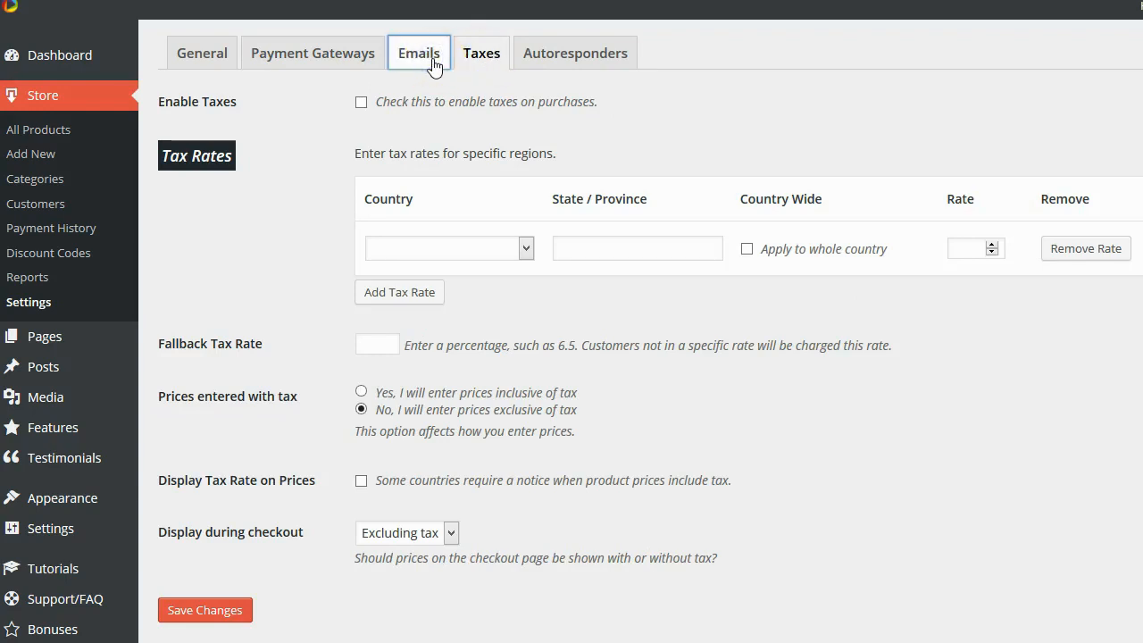
Review the purchase receipt Emails settings, then switch to the Autoresponders section
click(419, 53)
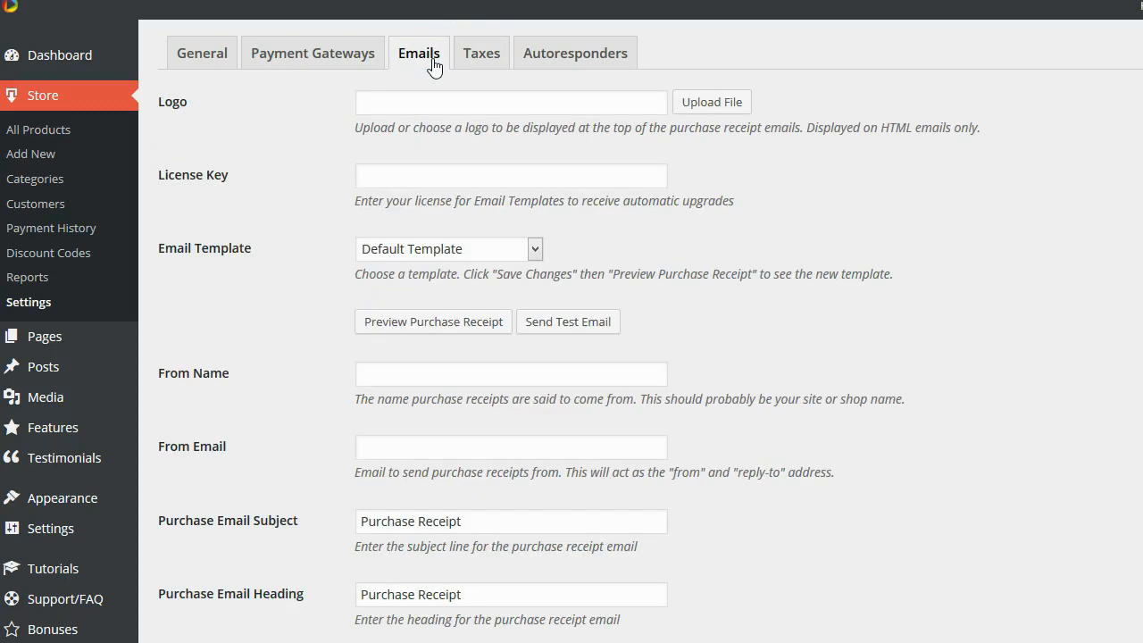
mouse_move(575, 53)
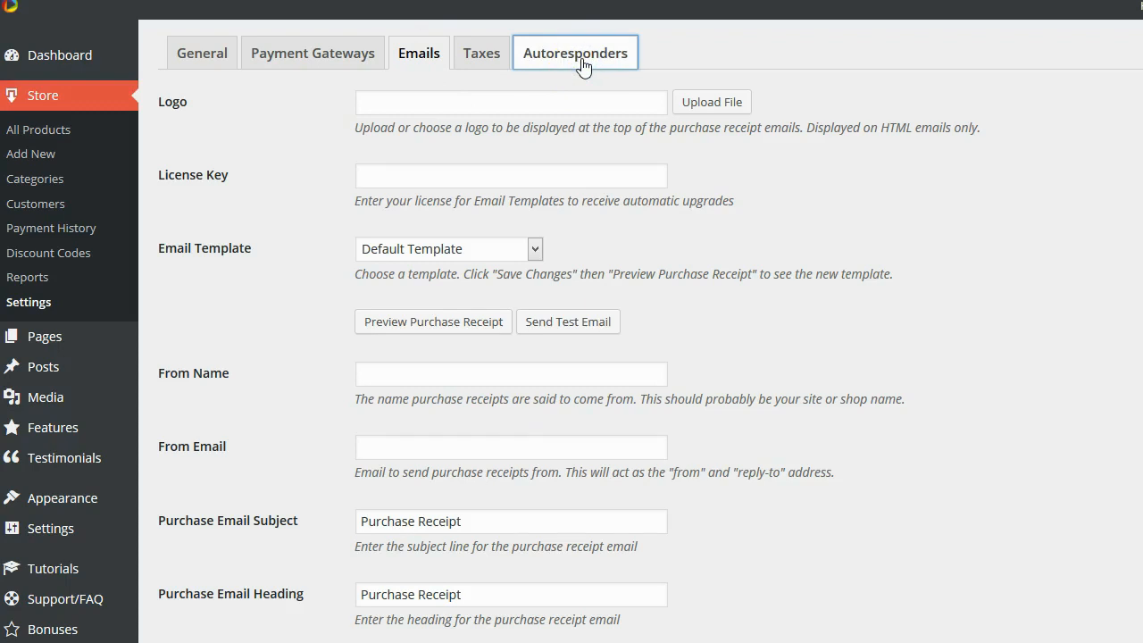
click(575, 51)
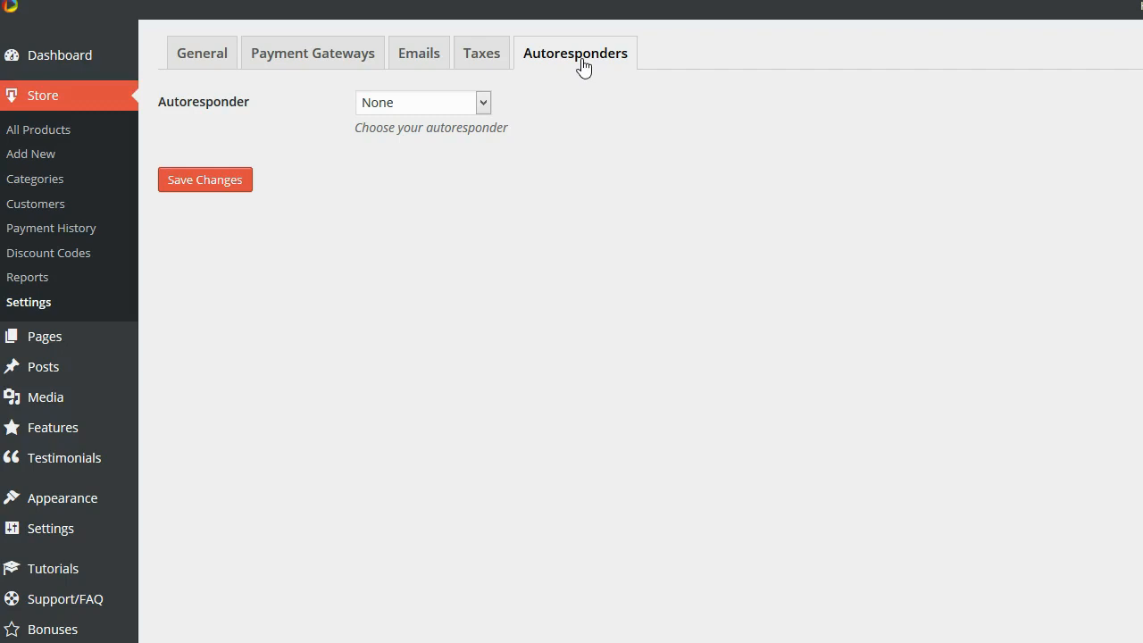
mouse_move(348, 52)
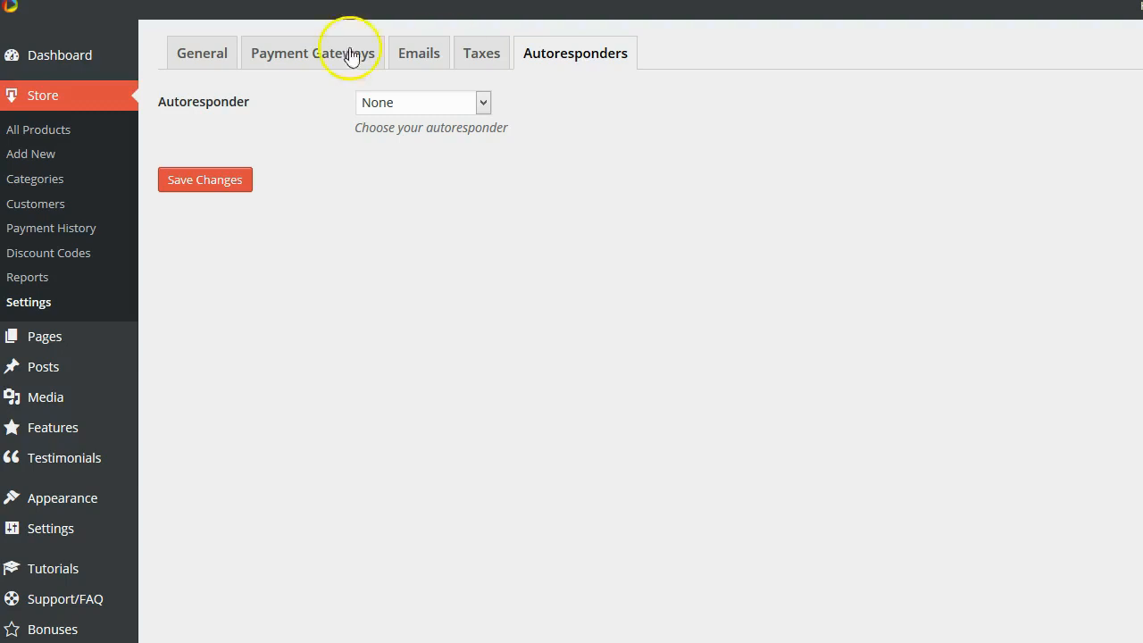
Browse the autoresponder options like Aweber and Mailchimp, keeping None selected
click(421, 102)
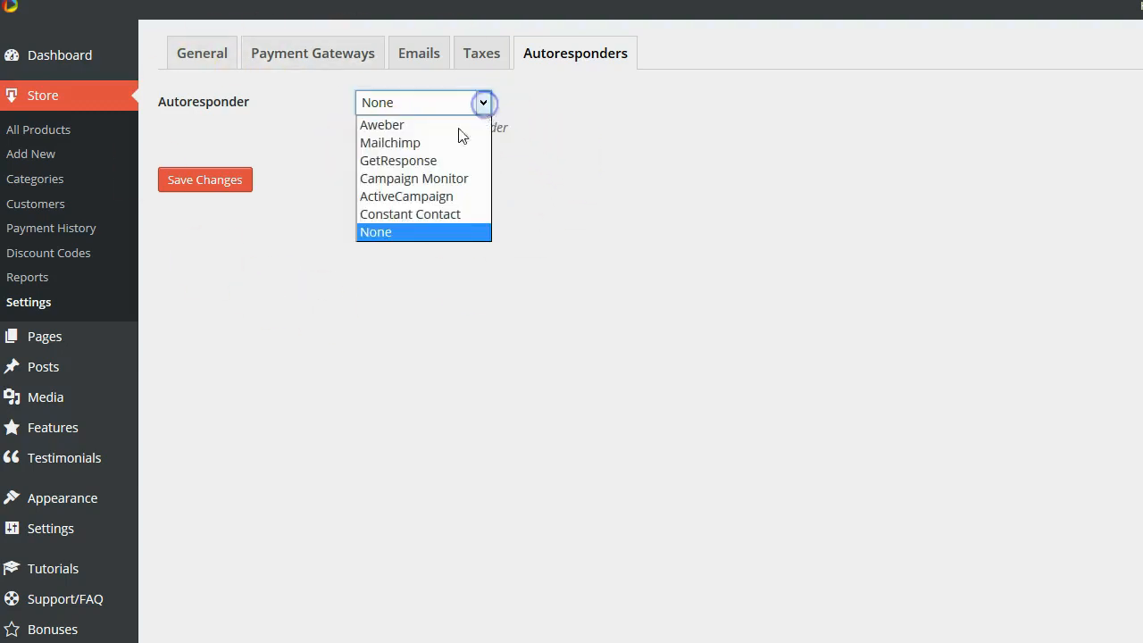
mouse_move(429, 178)
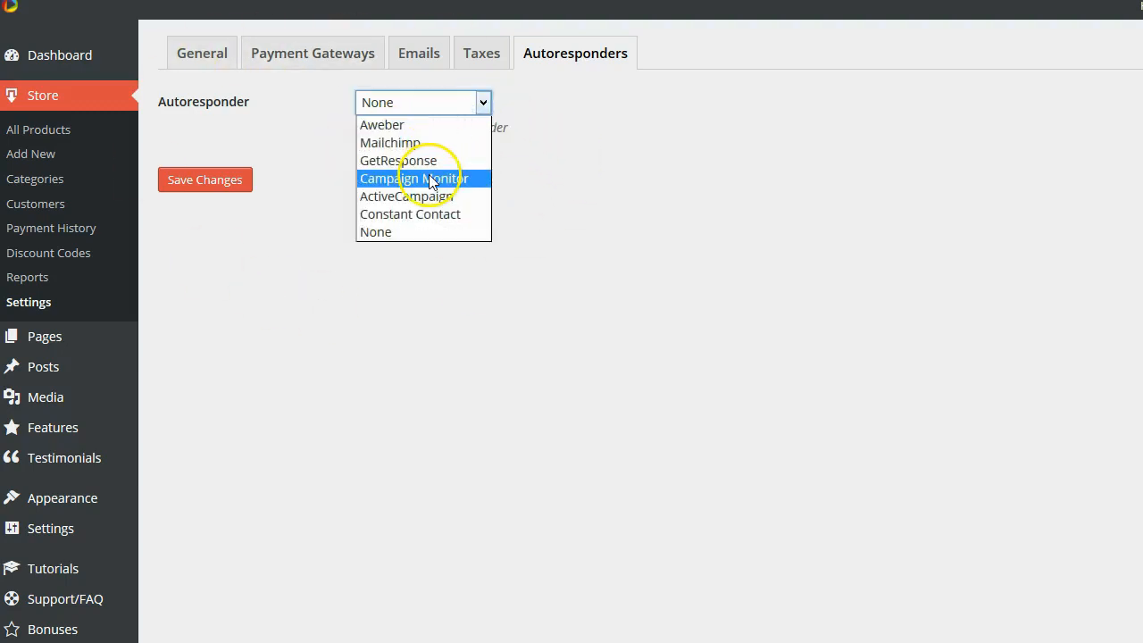
mouse_move(429, 196)
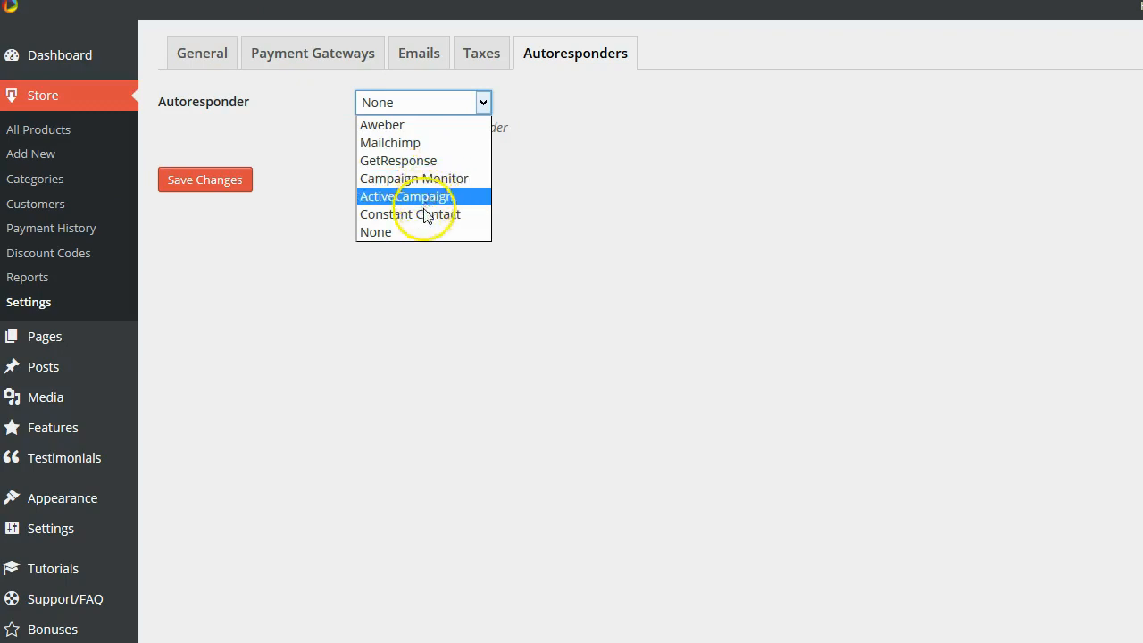
mouse_move(425, 161)
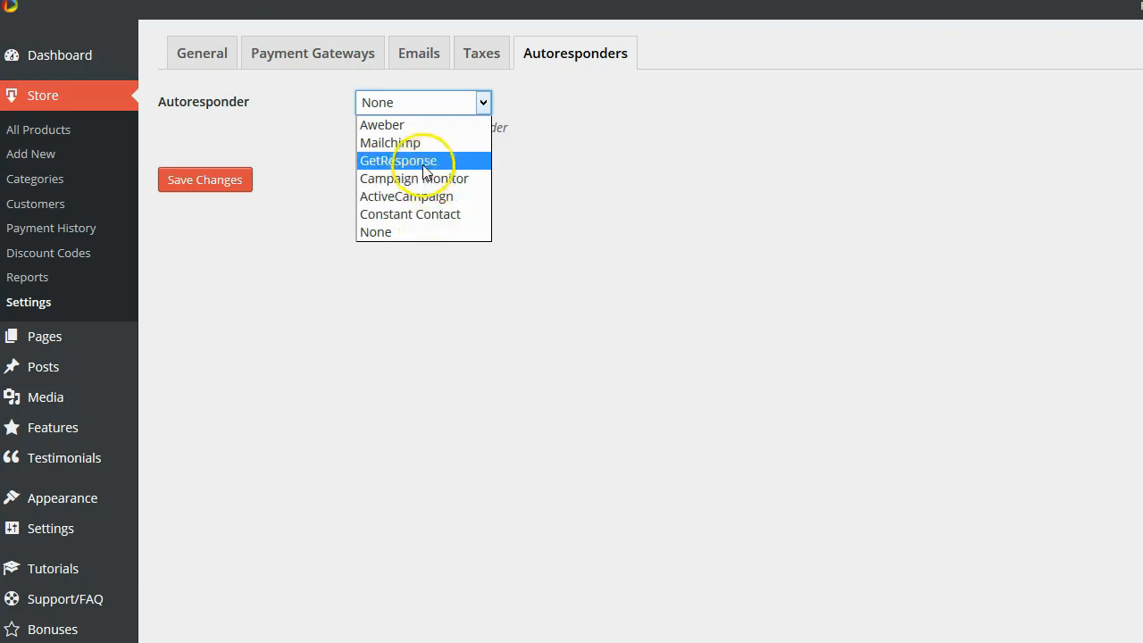
mouse_move(419, 125)
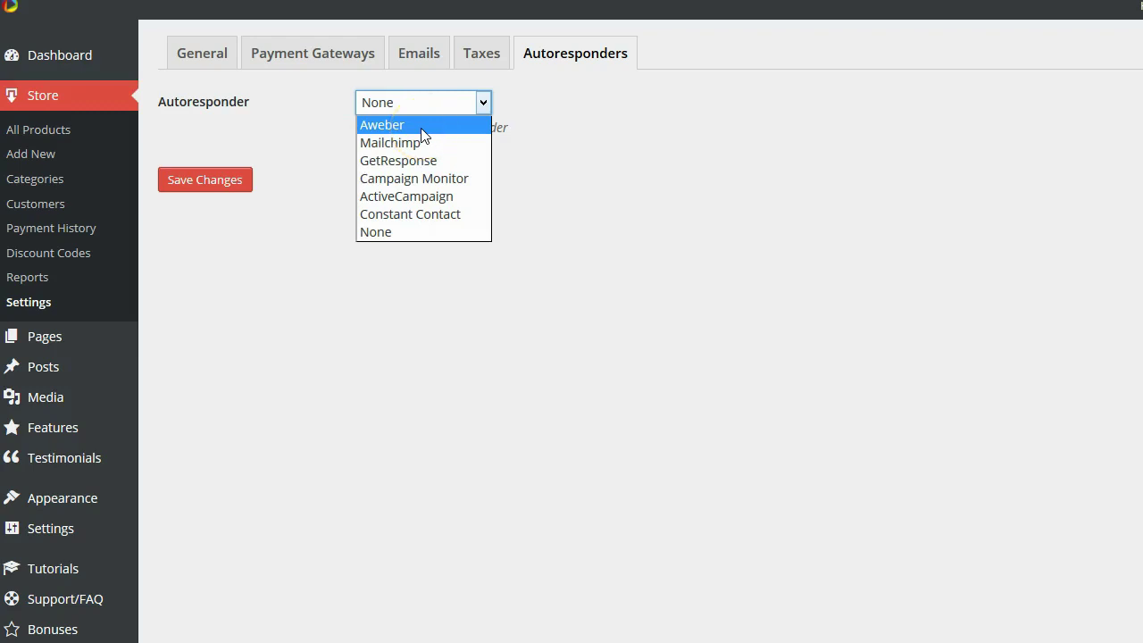
mouse_move(414, 166)
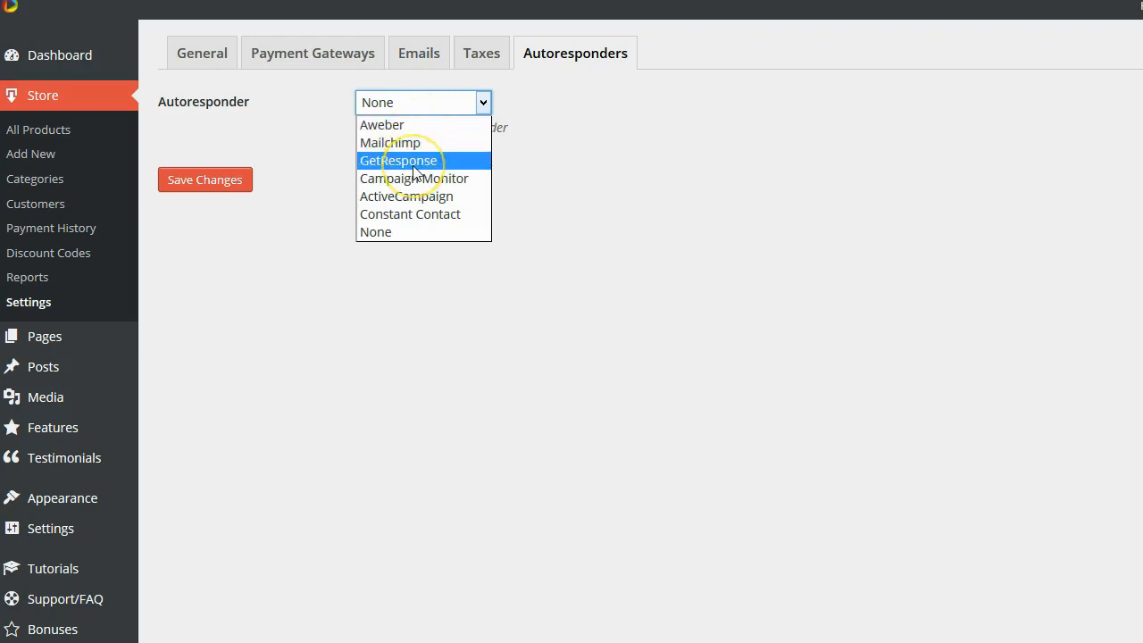
click(375, 231)
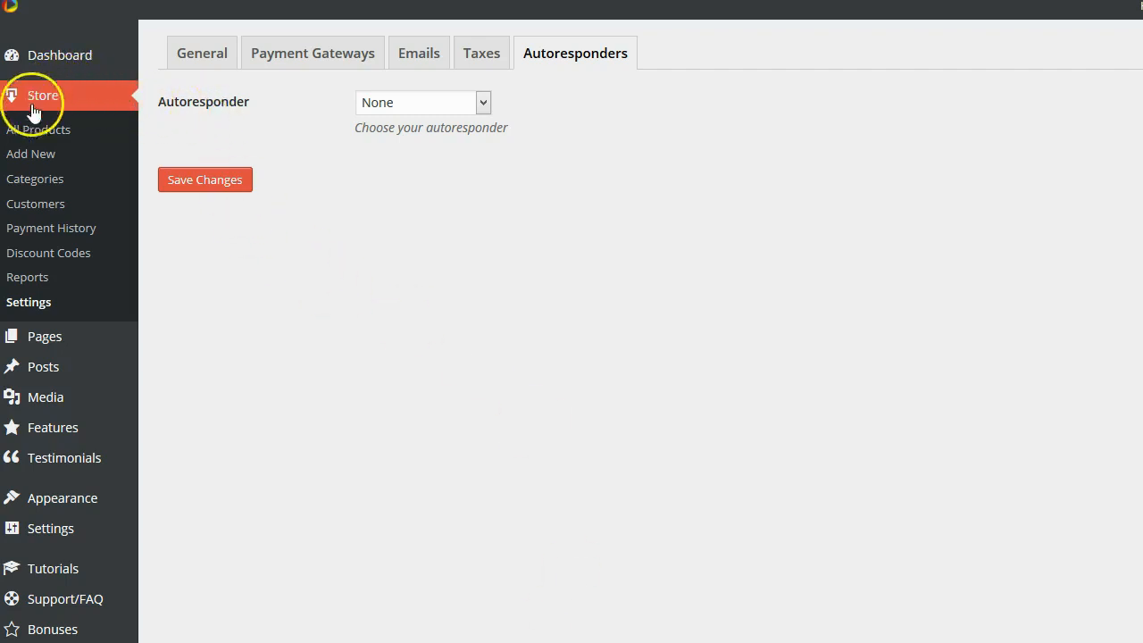
mouse_move(31, 134)
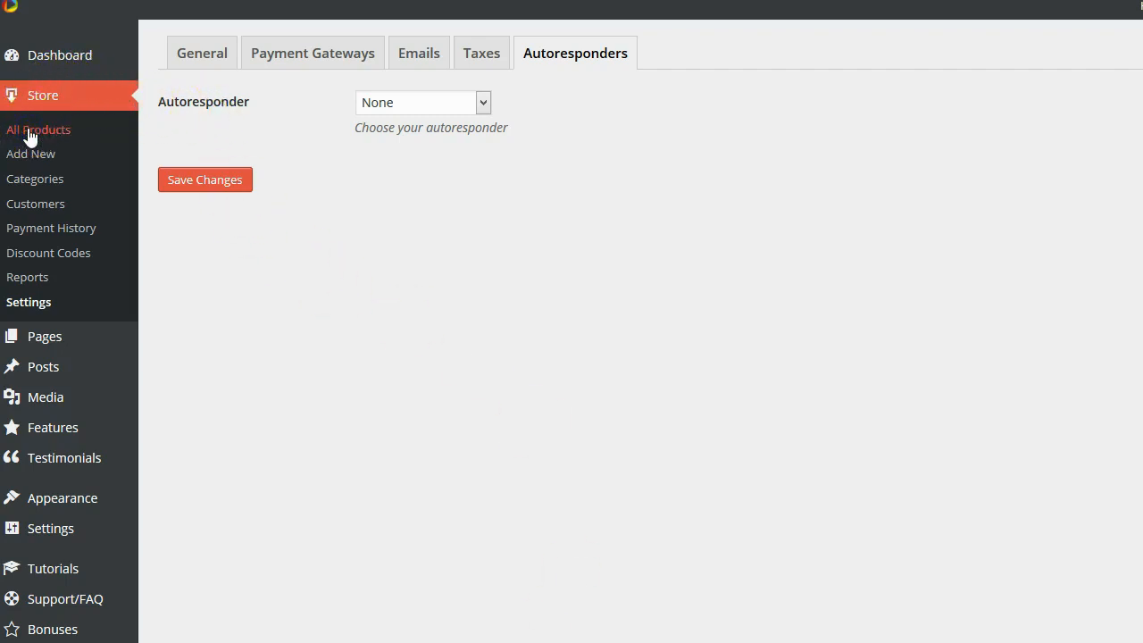
Open Store > All Products to show the 36-item Downloads list
click(38, 130)
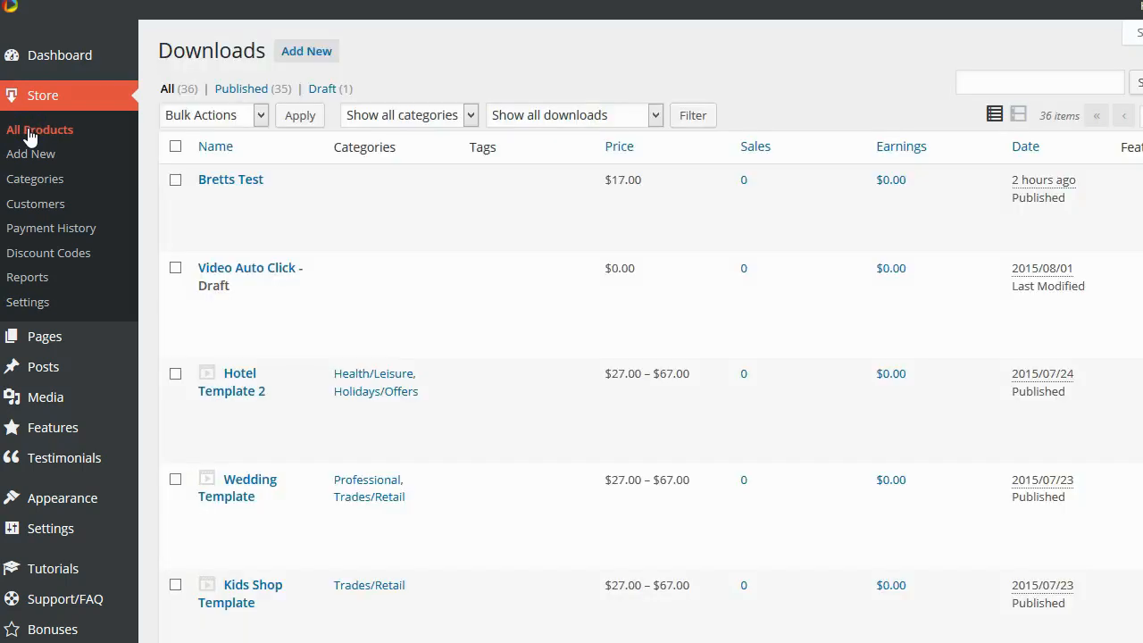
mouse_move(150, 195)
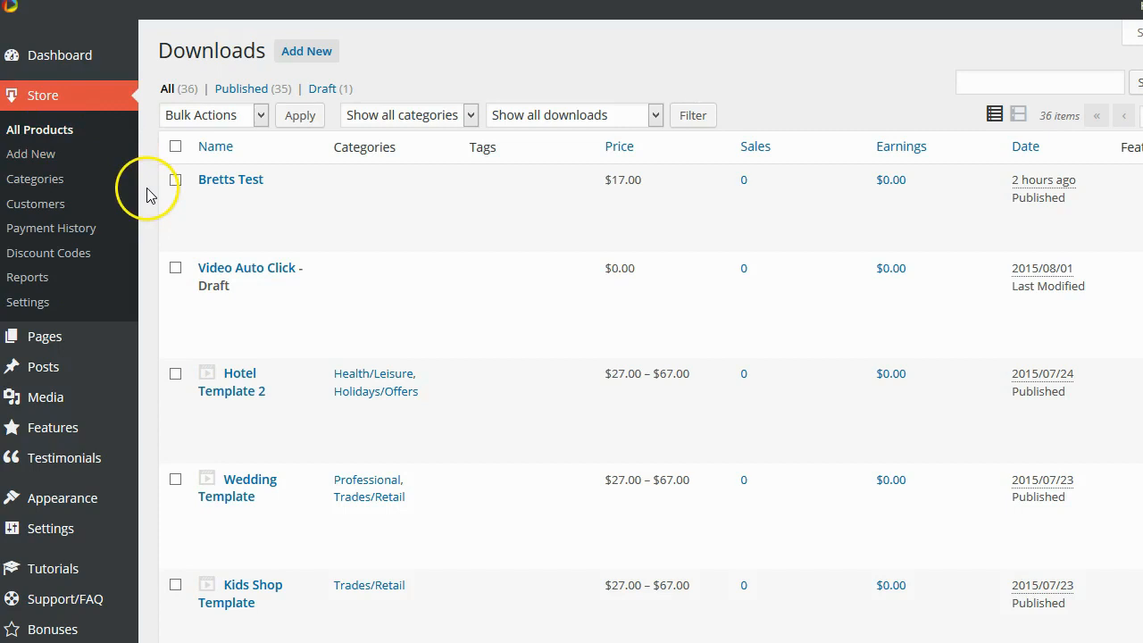
mouse_move(307, 51)
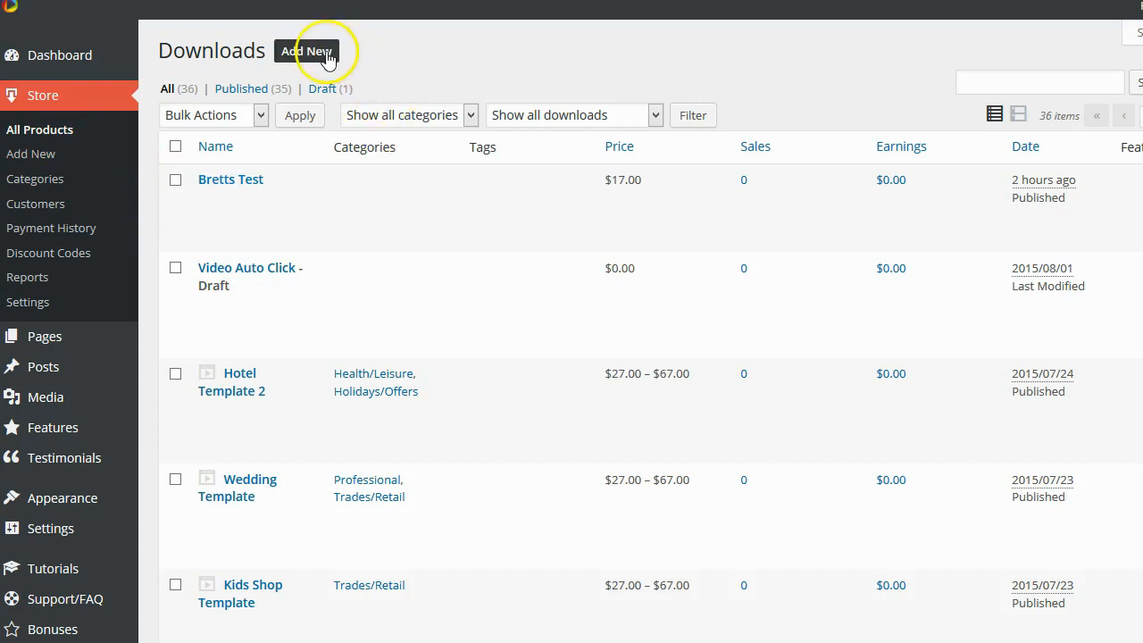
mouse_move(306, 51)
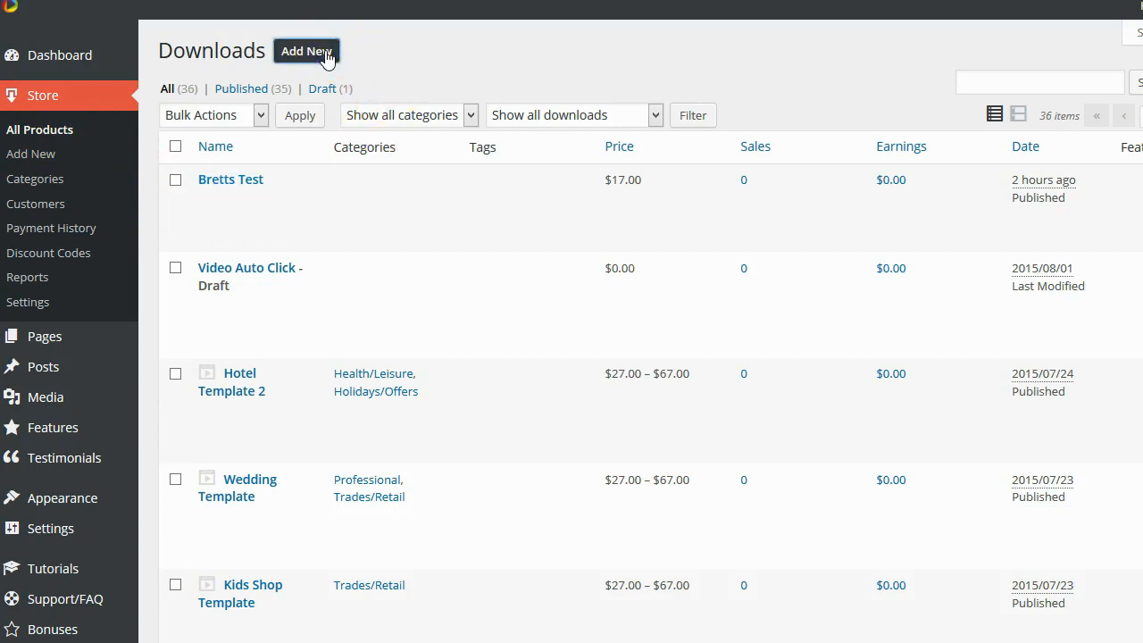
Start a new download product with Add New beside the Downloads heading
click(305, 51)
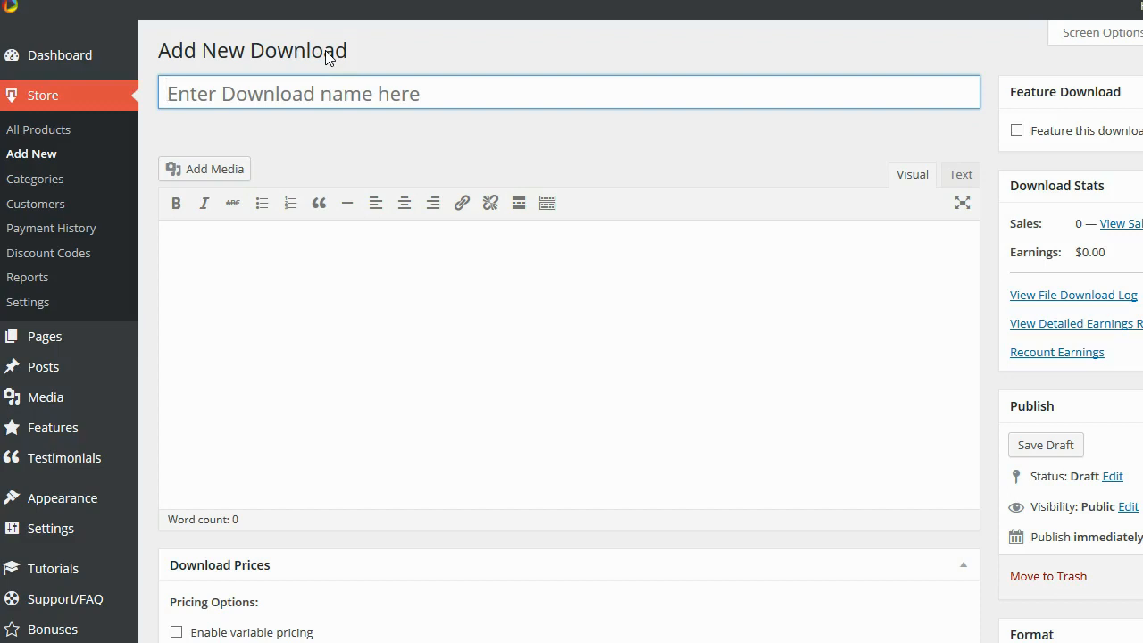
mouse_move(262, 202)
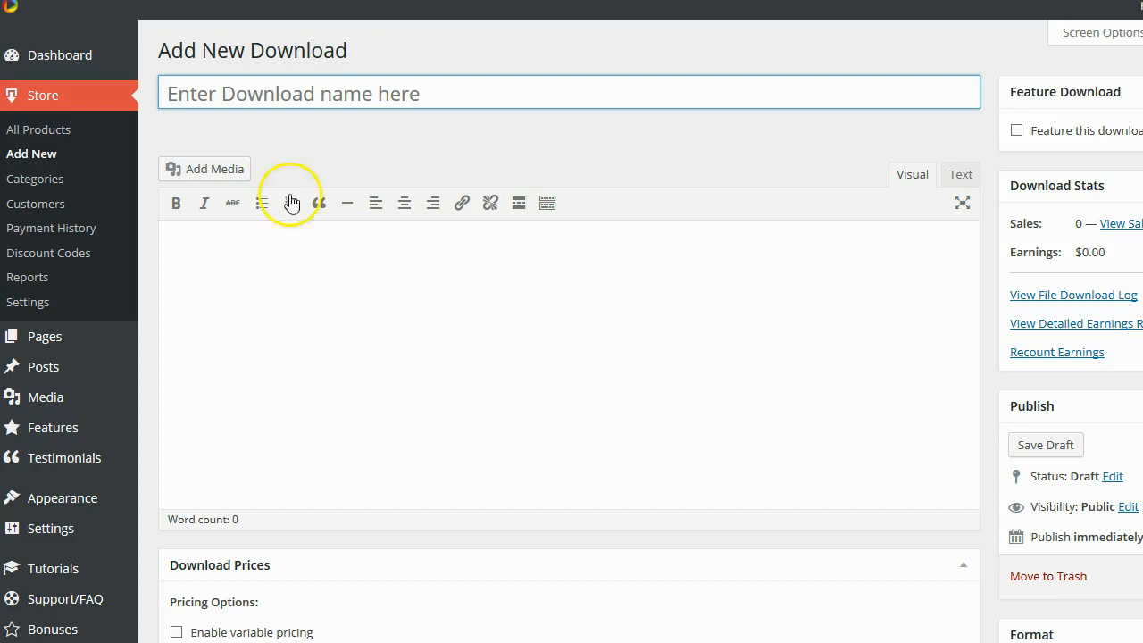
mouse_move(65, 599)
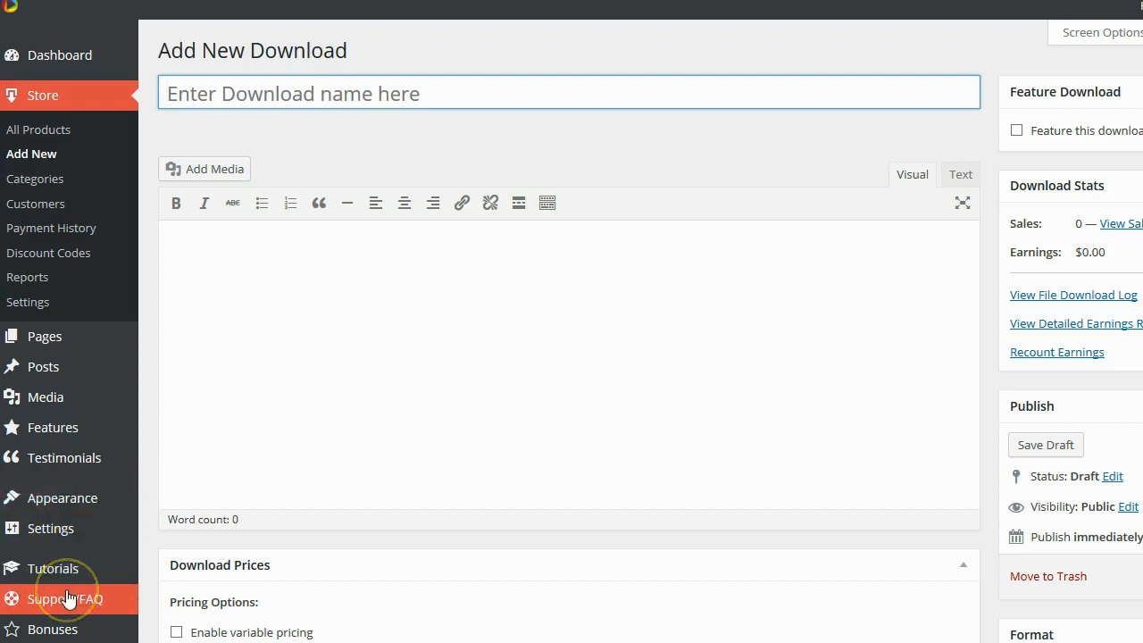
mouse_move(307, 528)
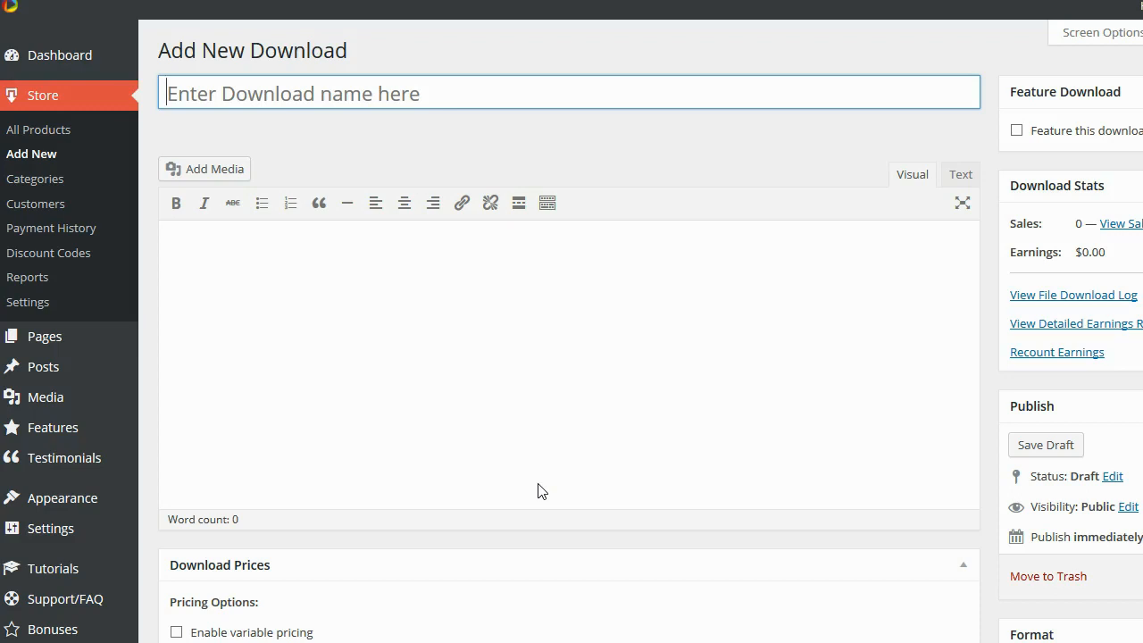
click(393, 286)
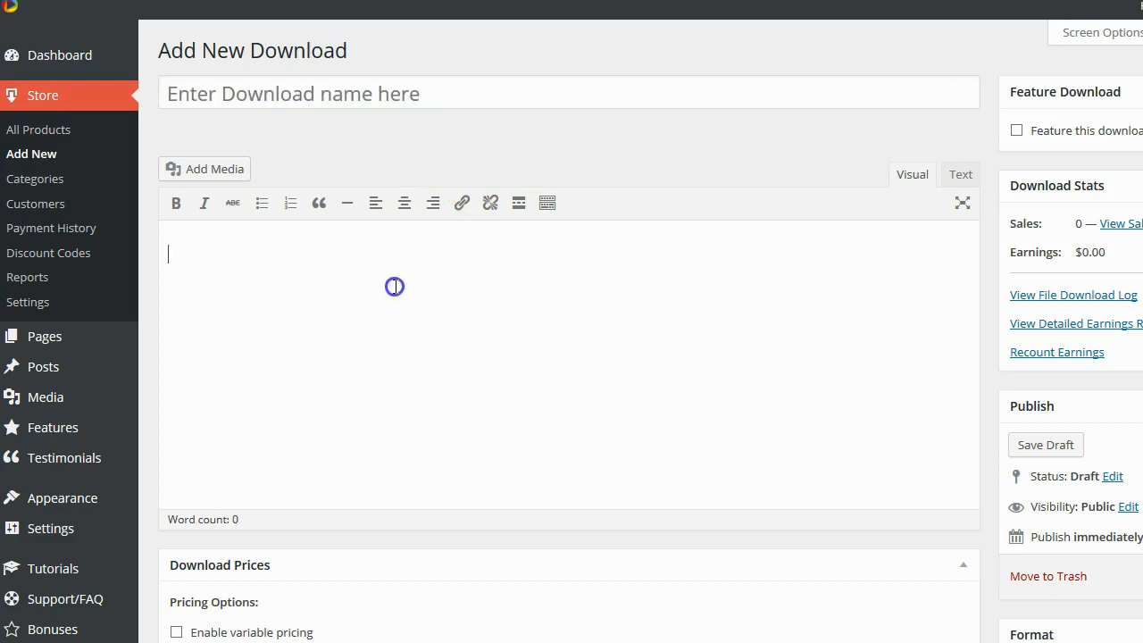
scroll(down, 3)
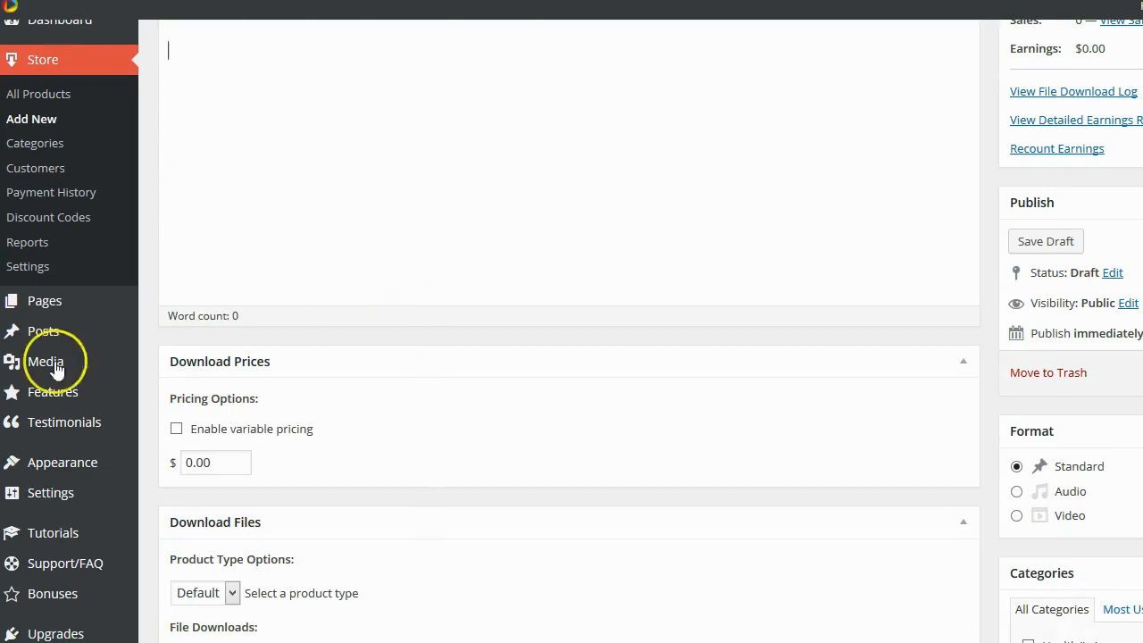
click(214, 463)
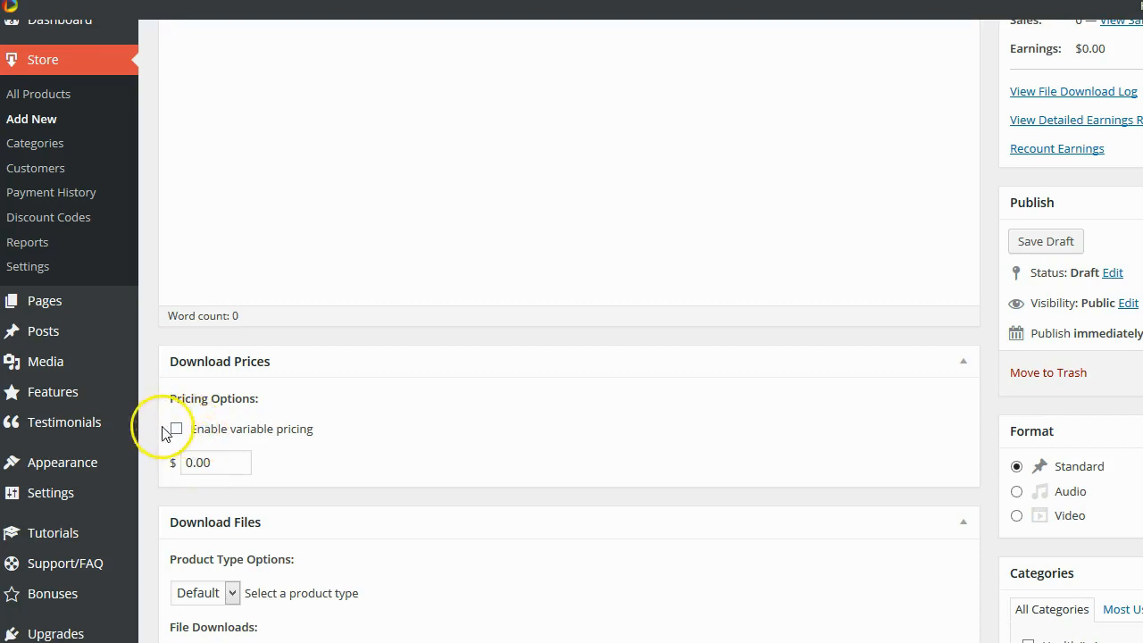
click(176, 429)
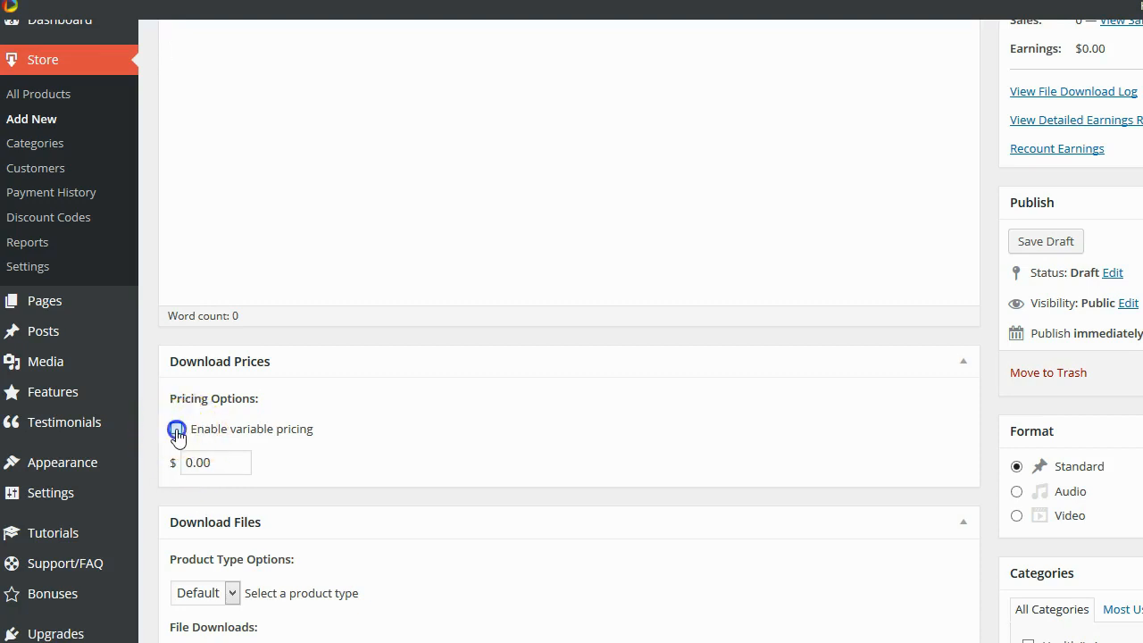
click(176, 429)
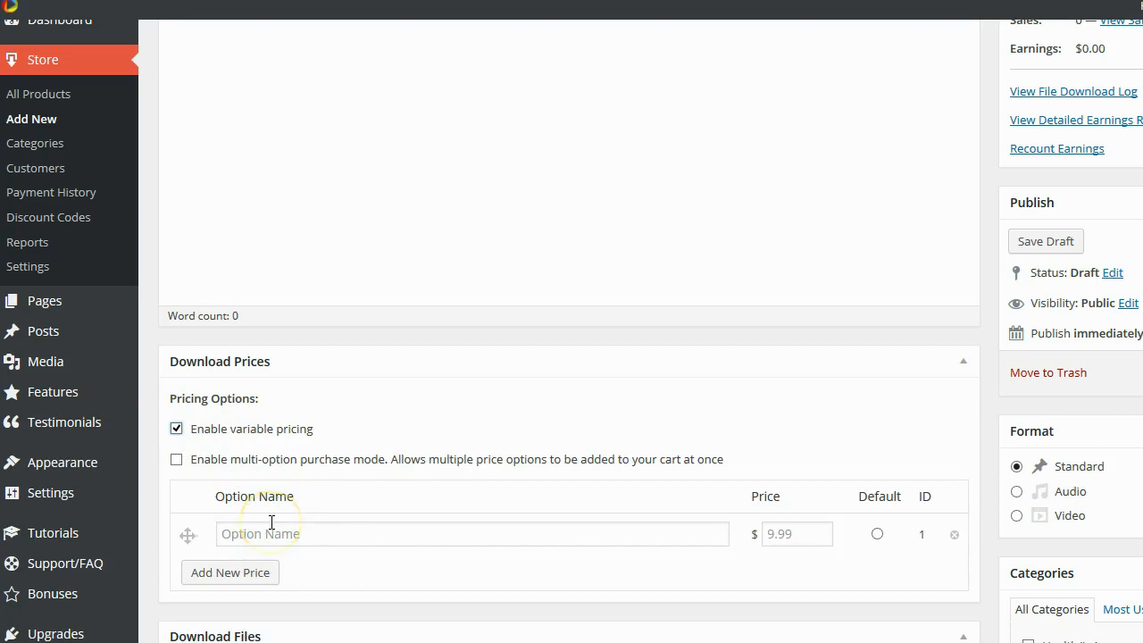
scroll(down, 3)
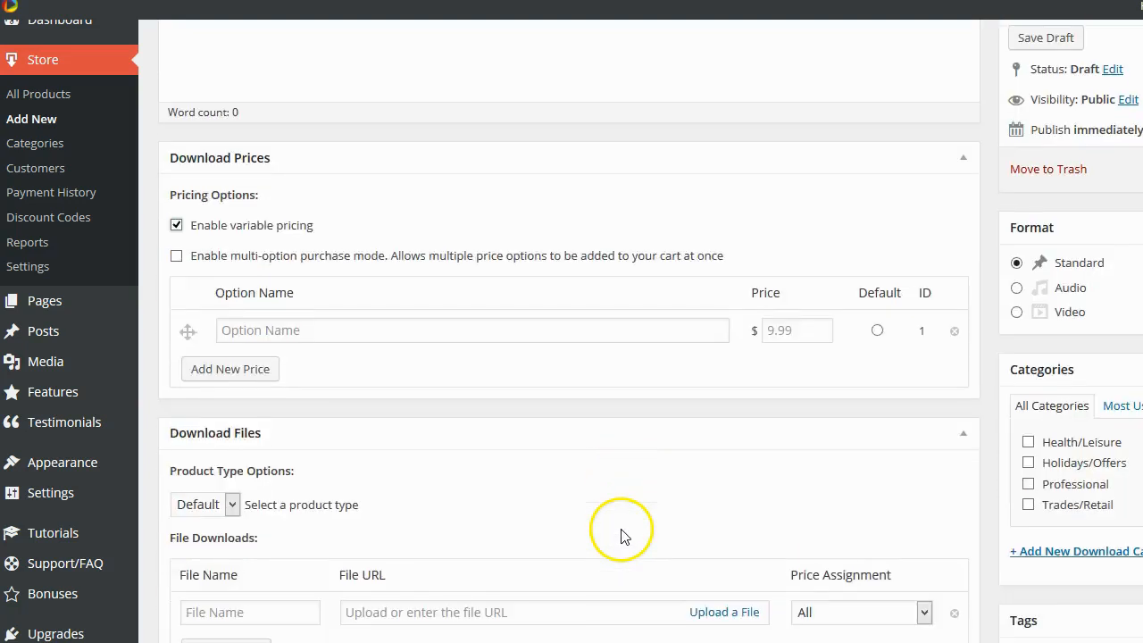
mouse_move(681, 496)
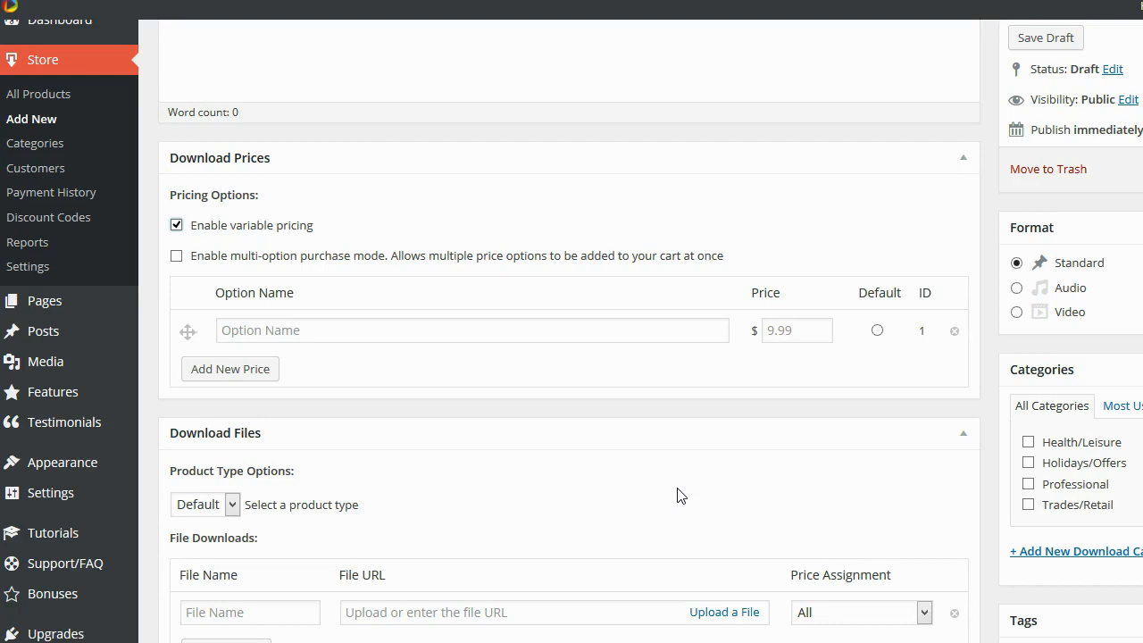
scroll(down, 3)
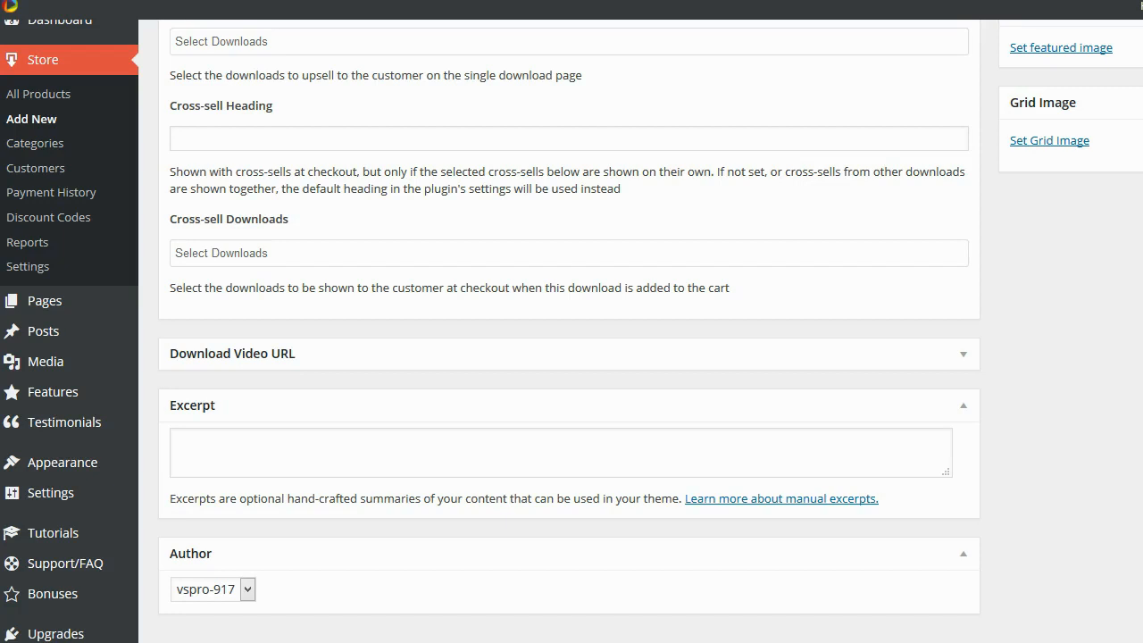
mouse_move(320, 360)
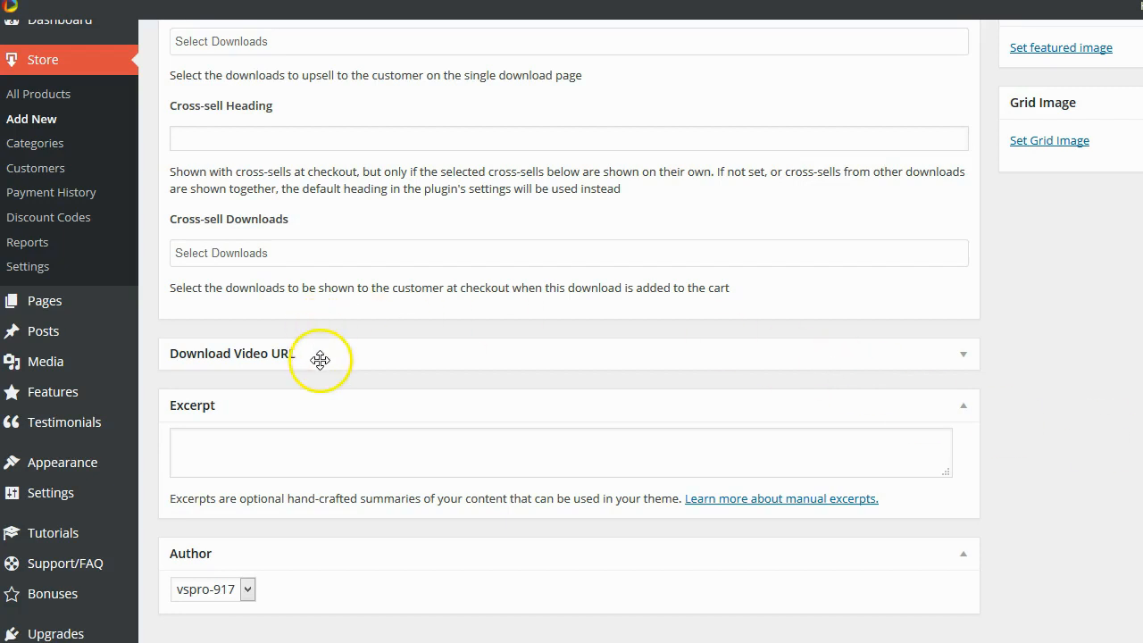
mouse_move(422, 398)
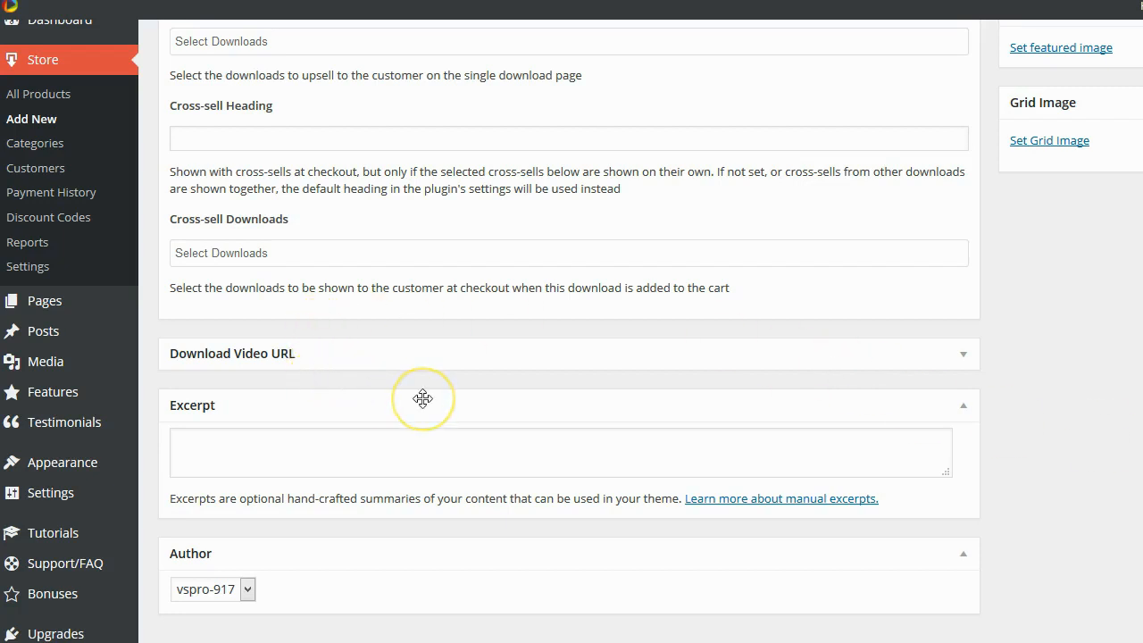
mouse_move(423, 399)
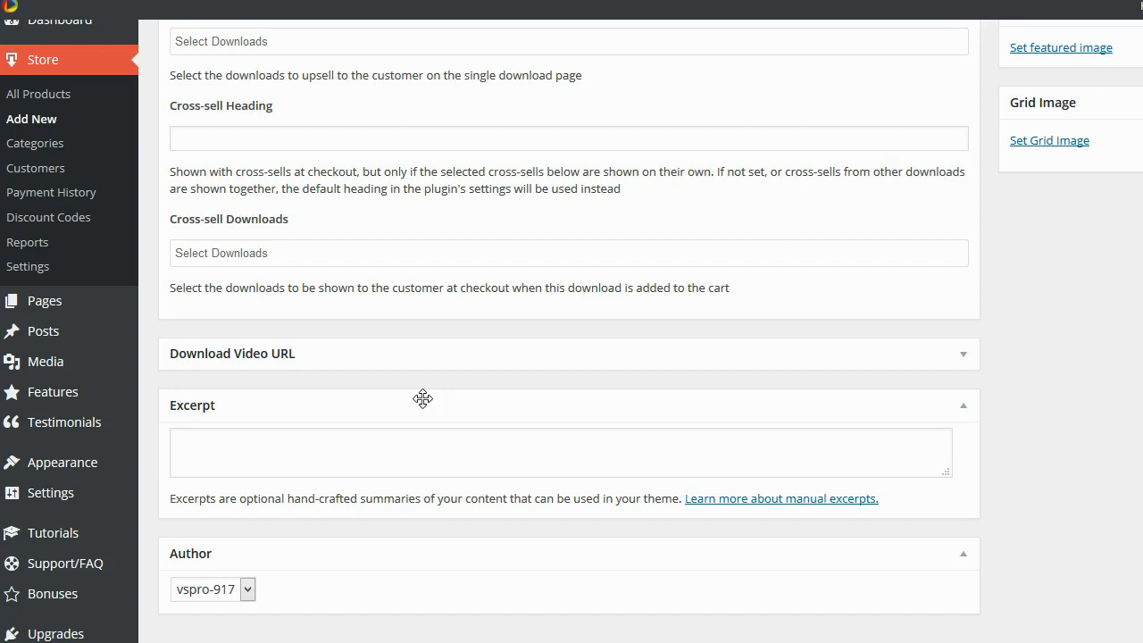
mouse_move(799, 377)
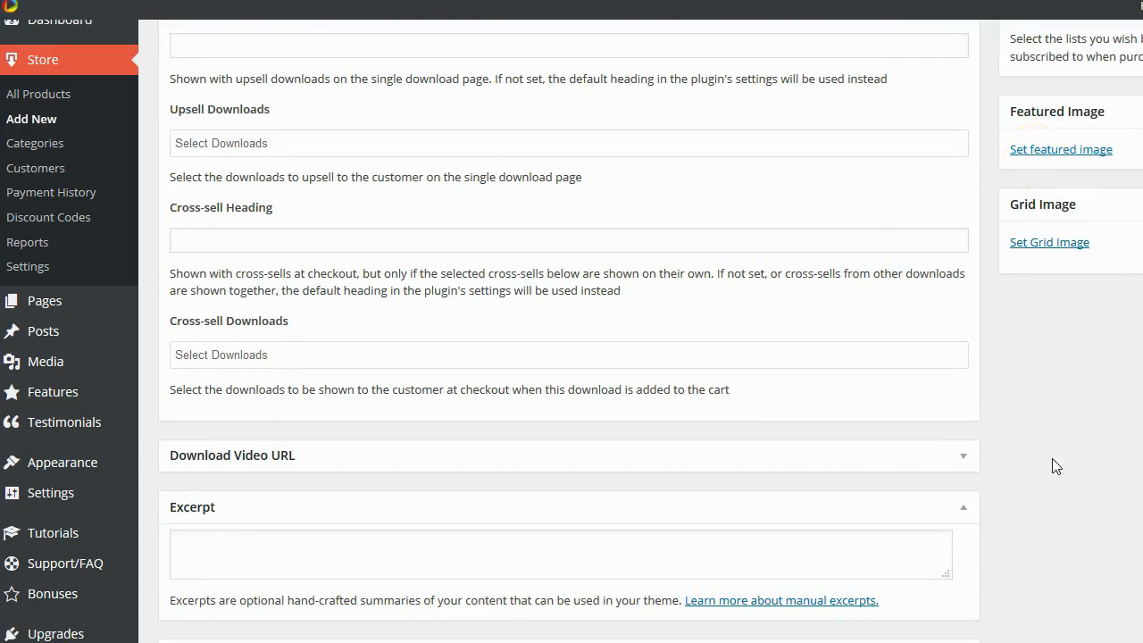
scroll(up, 3)
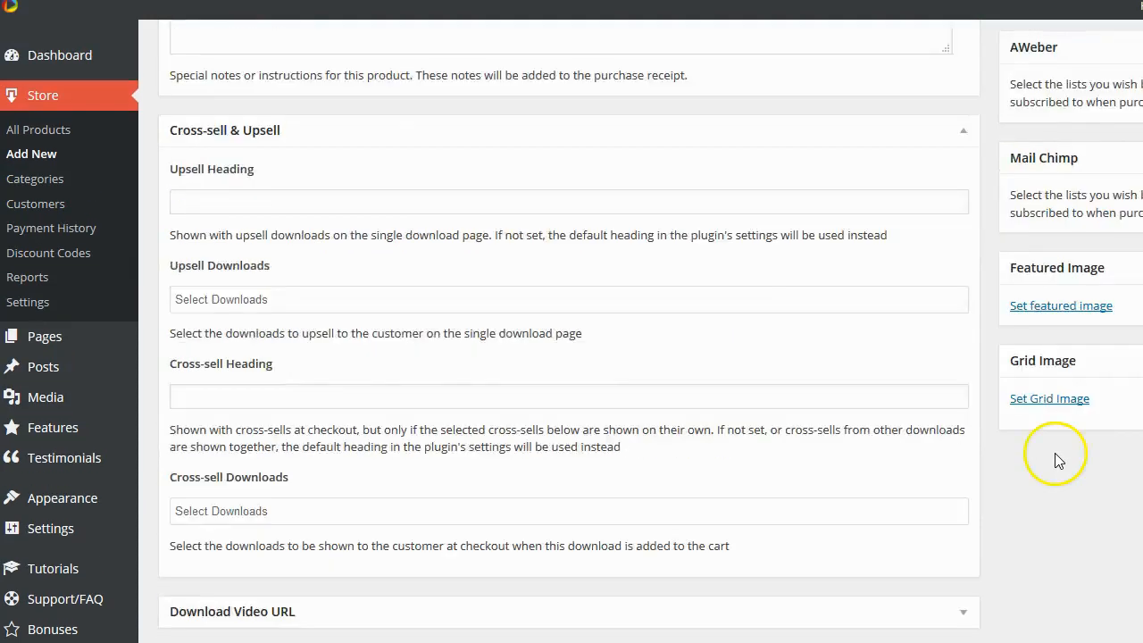
scroll(up, 3)
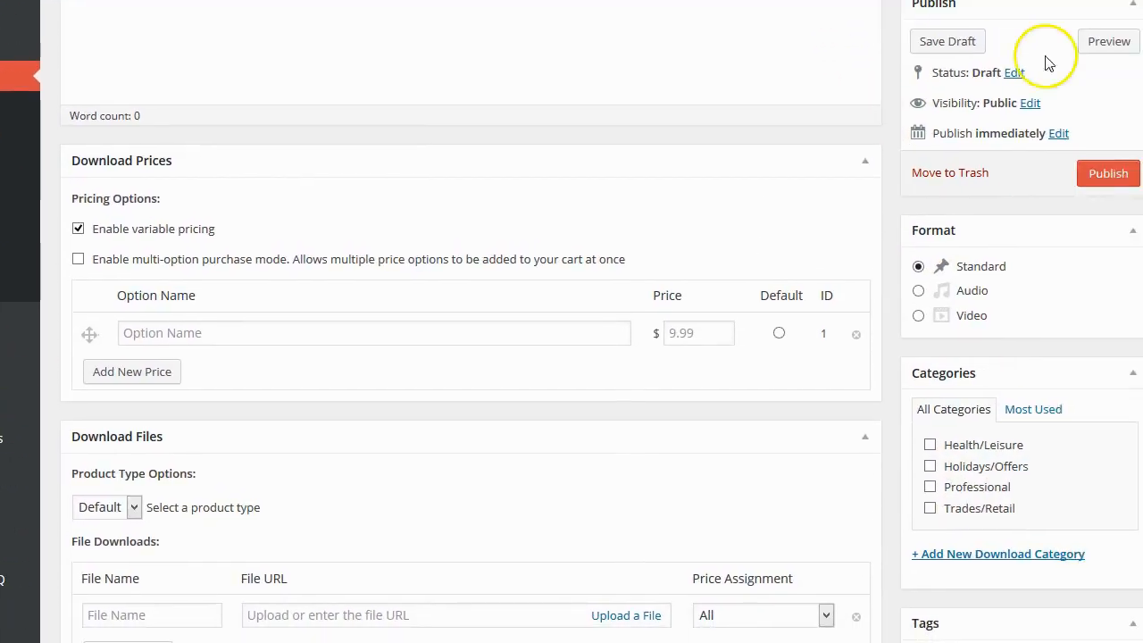
mouse_move(1066, 168)
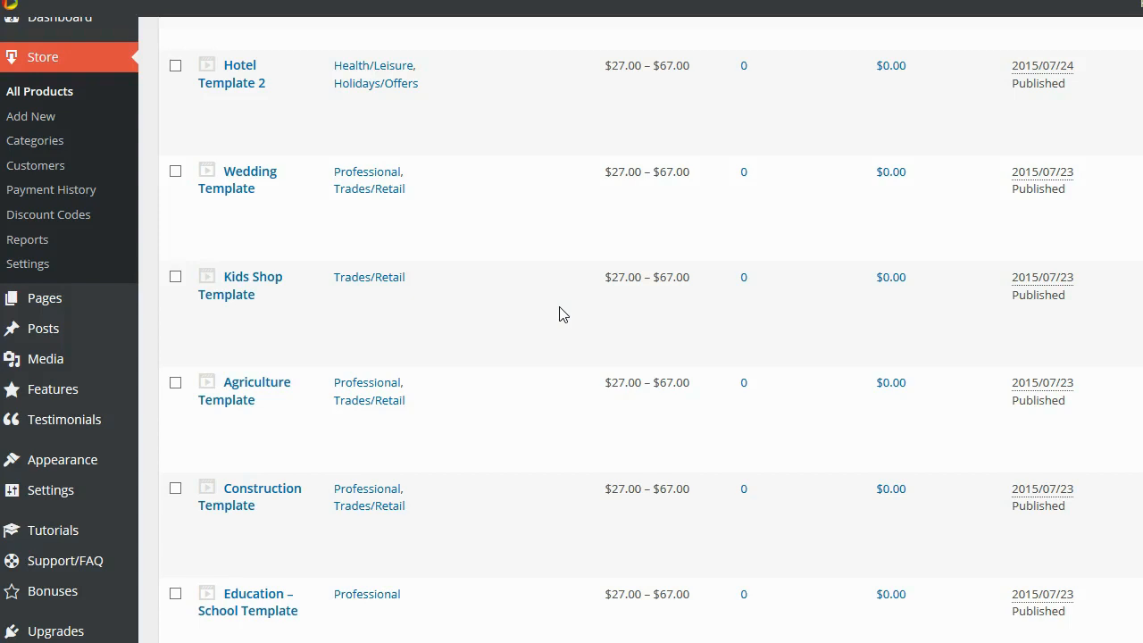
mouse_move(237, 179)
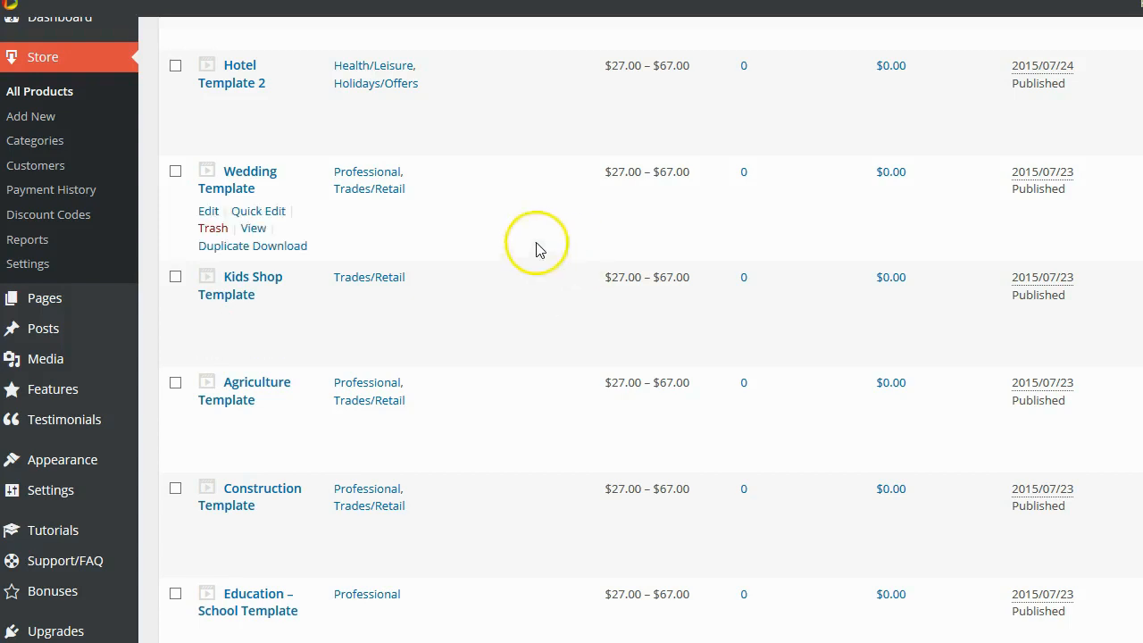
mouse_move(49, 215)
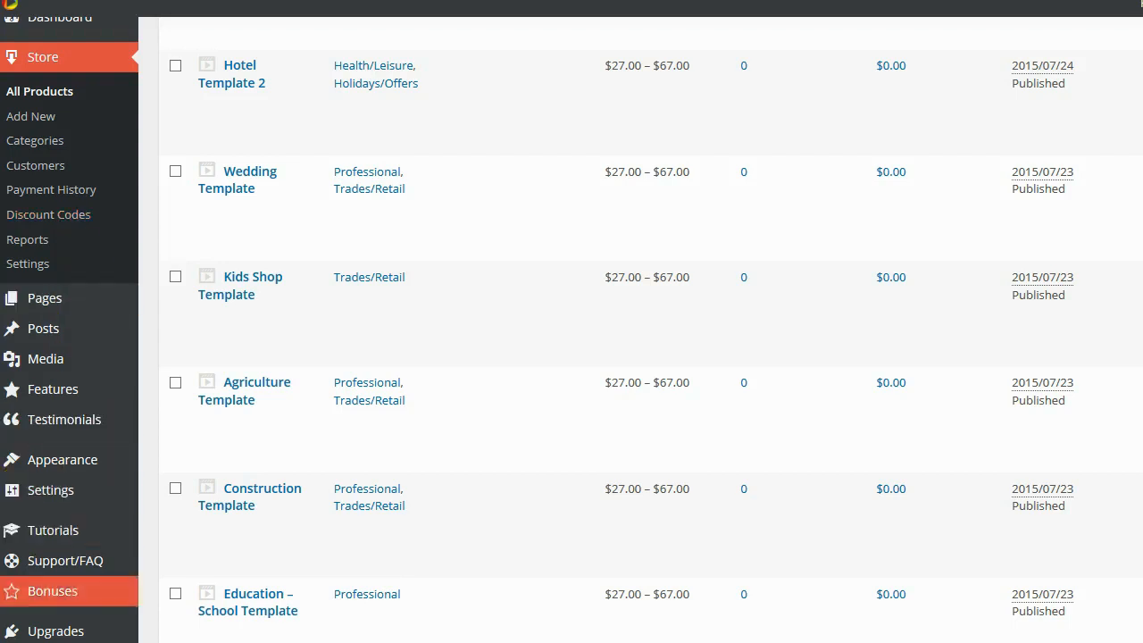
Scroll back up the Downloads list showing 36 products including Bretts Test
scroll(up, 3)
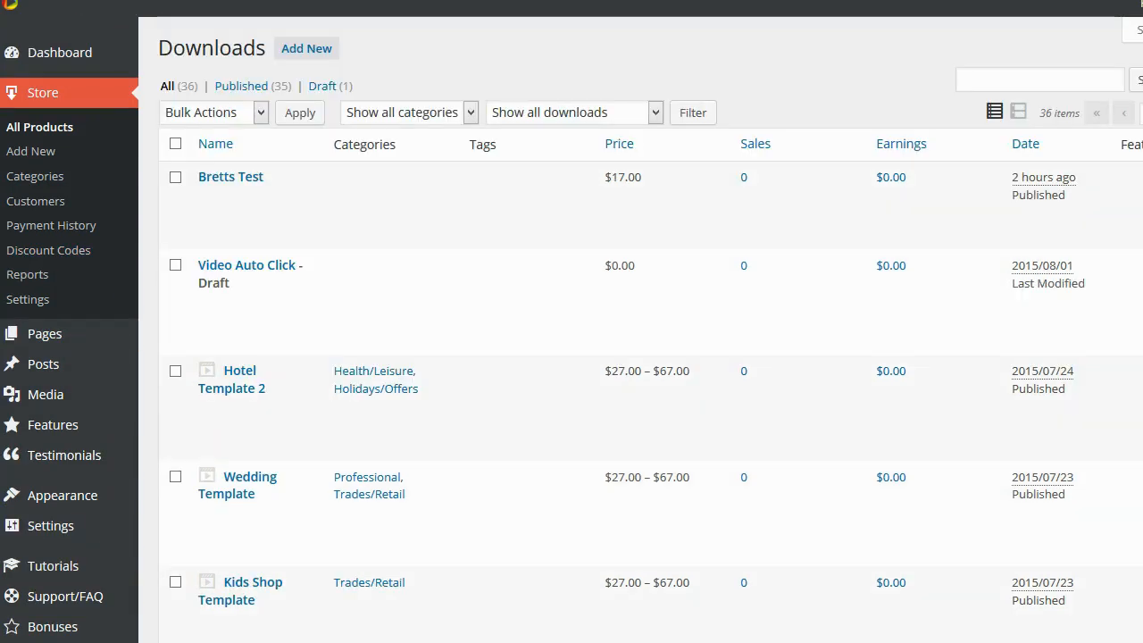
mouse_move(40, 127)
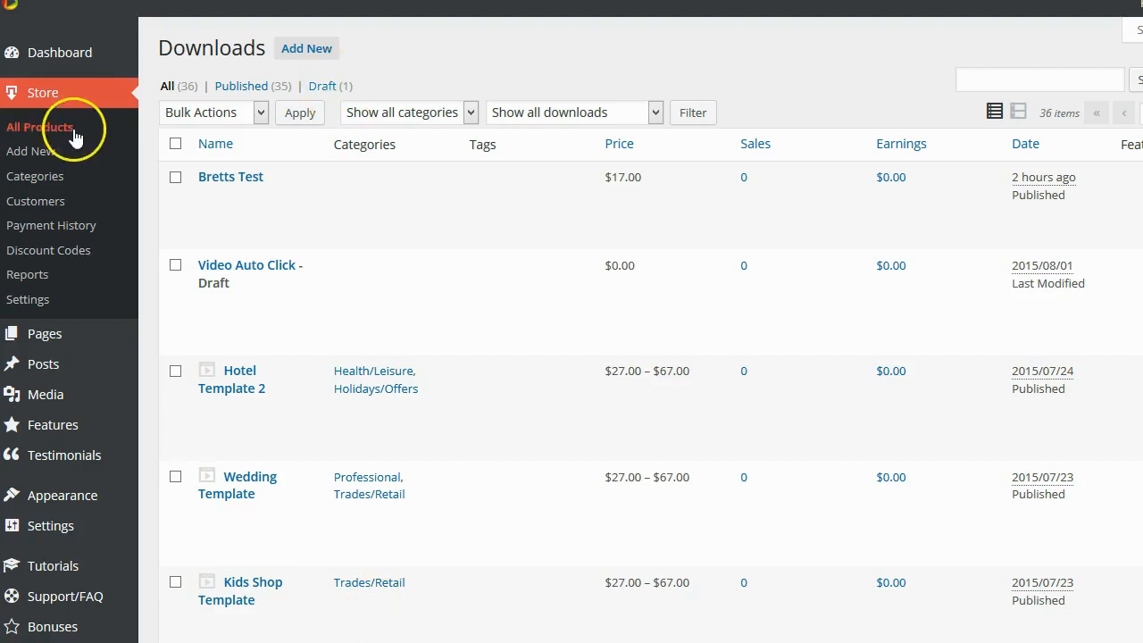
mouse_move(47, 250)
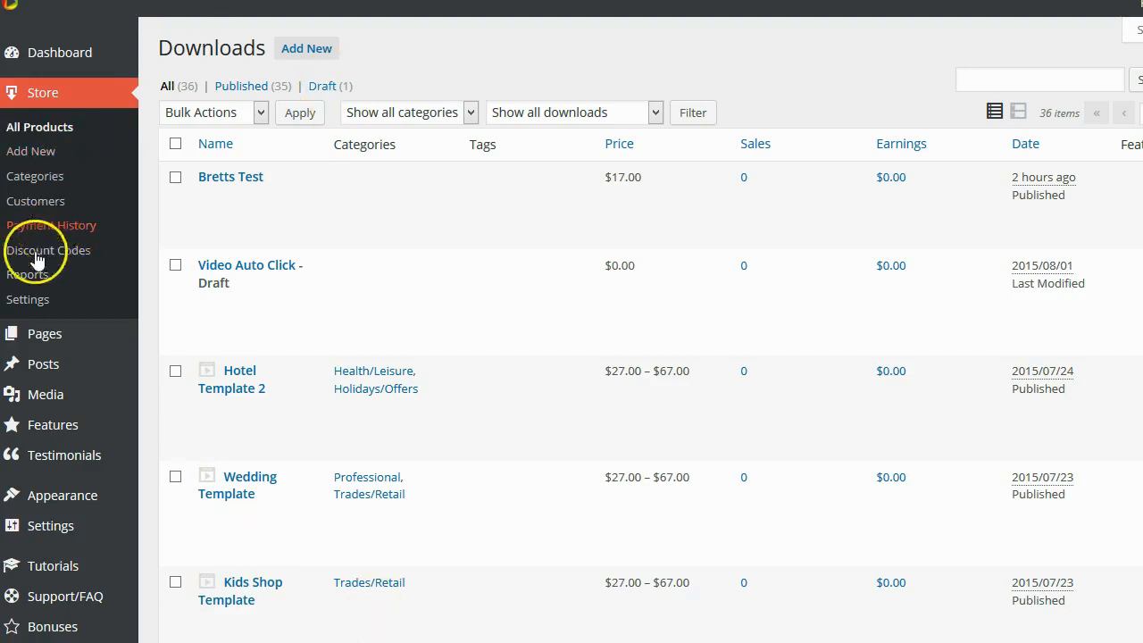
mouse_move(28, 274)
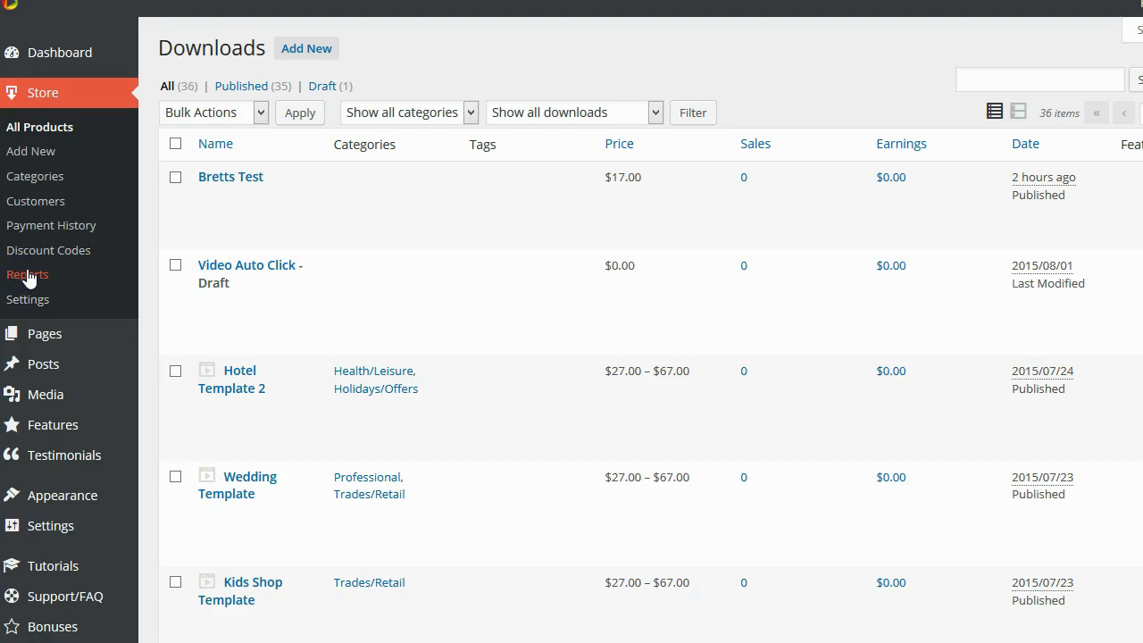
Open Store > Reports to view this month's Earnings Over Time: $0.00, 0 sales
click(28, 274)
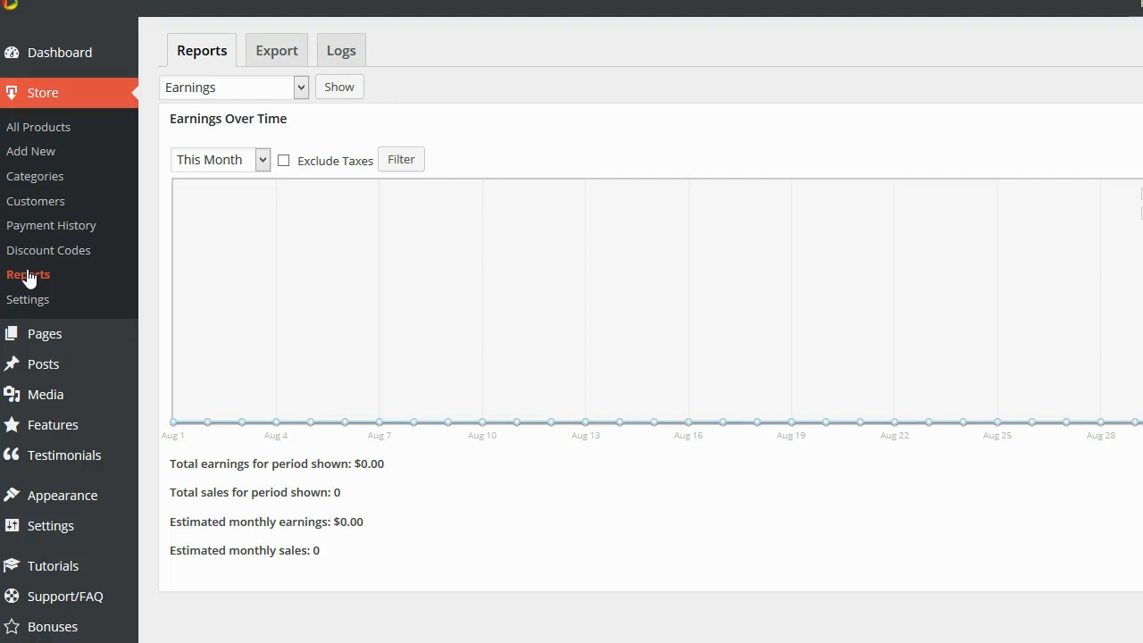
mouse_move(299, 415)
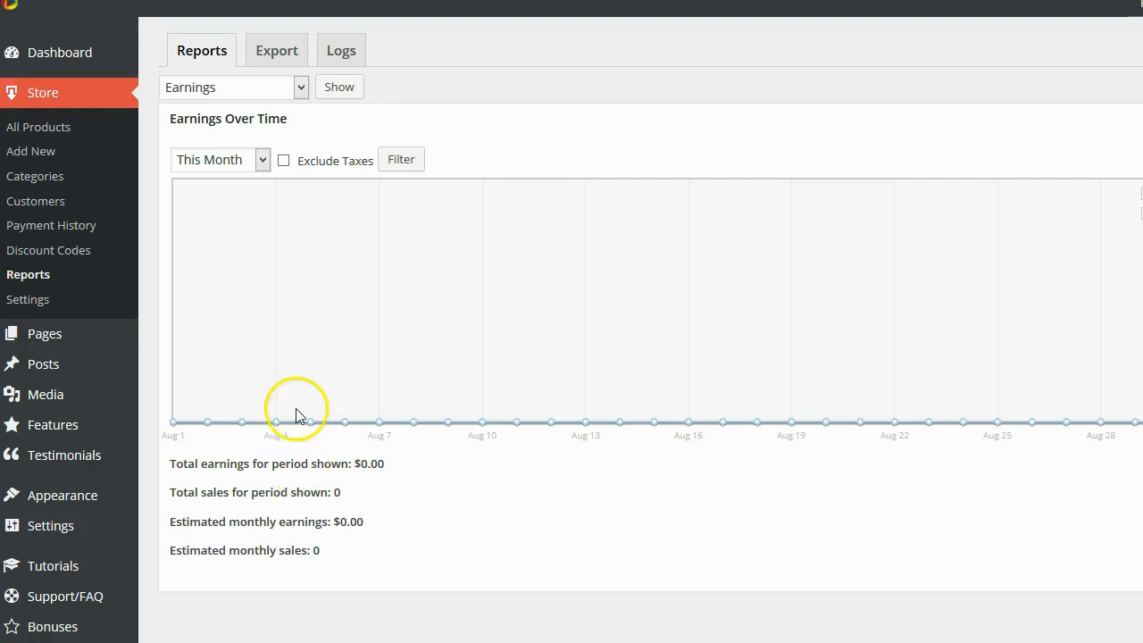
mouse_move(288, 500)
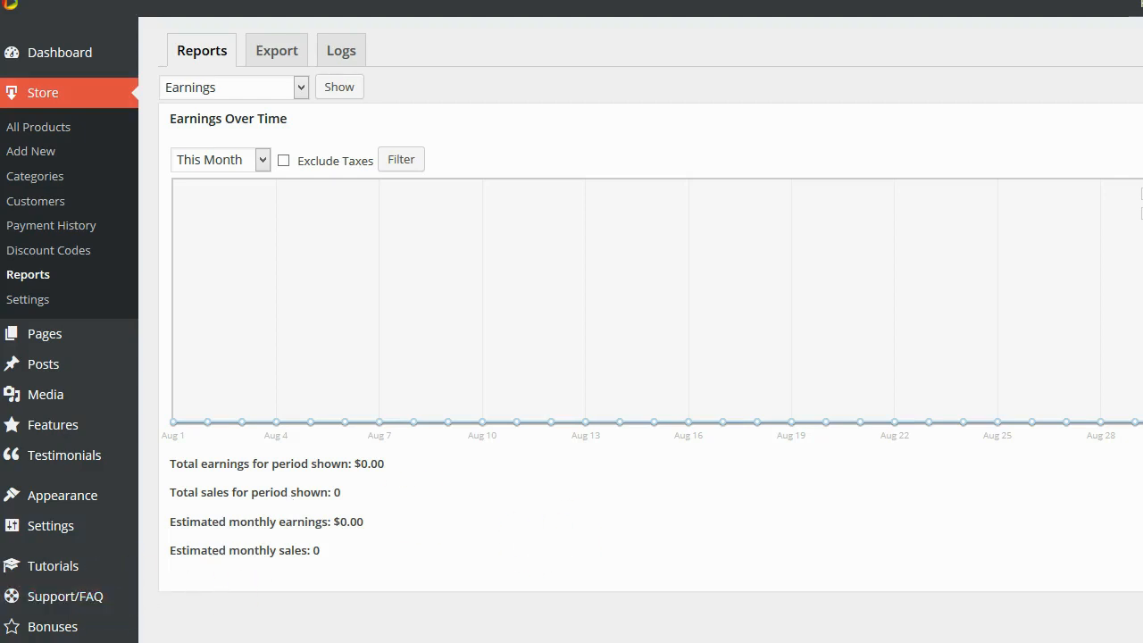
Return to Store > All Products, the 36-item Downloads list
click(38, 126)
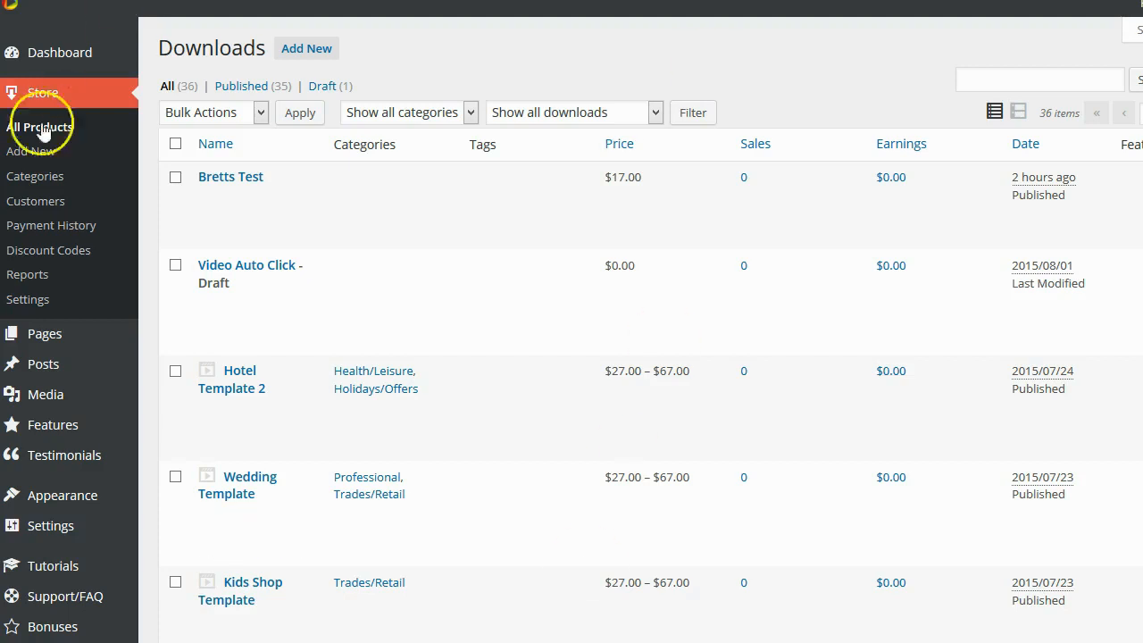
mouse_move(31, 159)
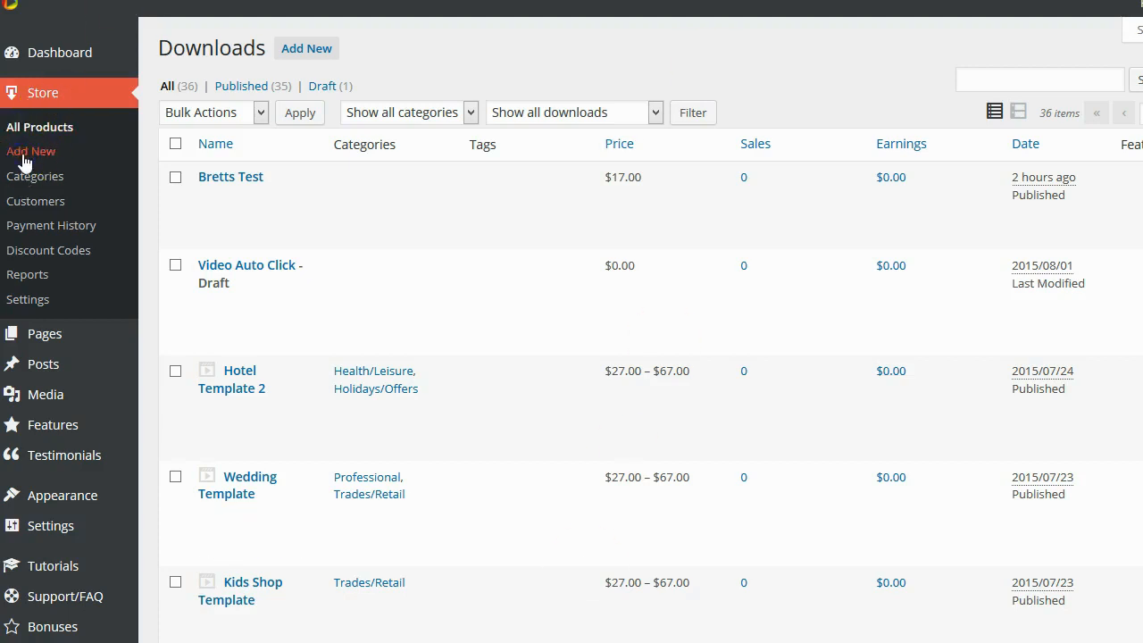
Start a blank Add New Download and scroll to the Download Prices and Files boxes
click(30, 151)
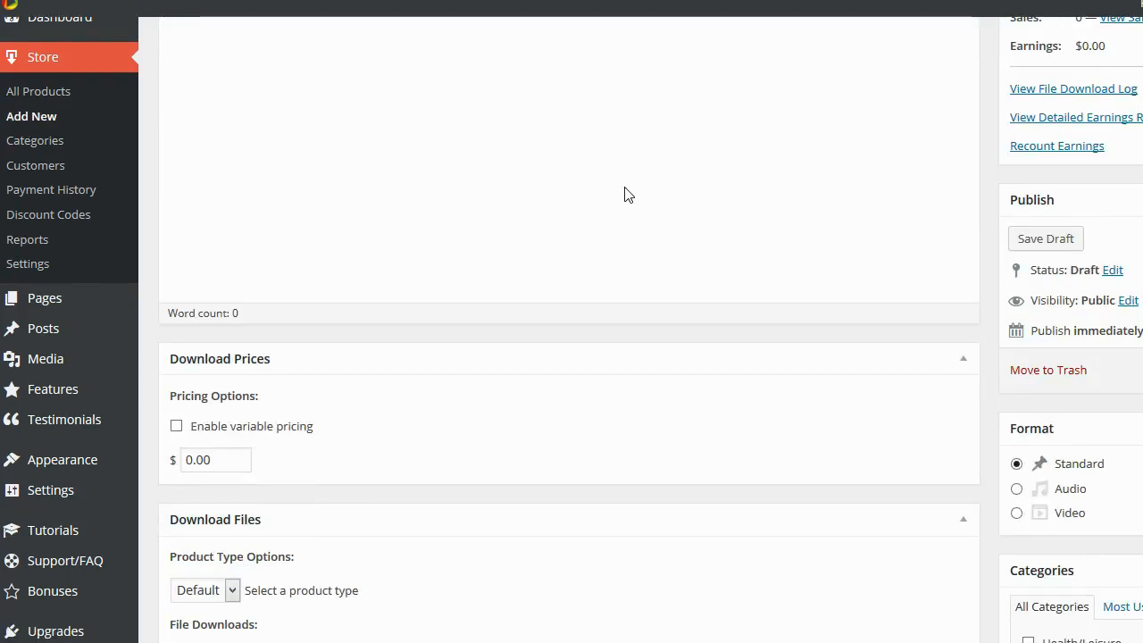
scroll(down, 3)
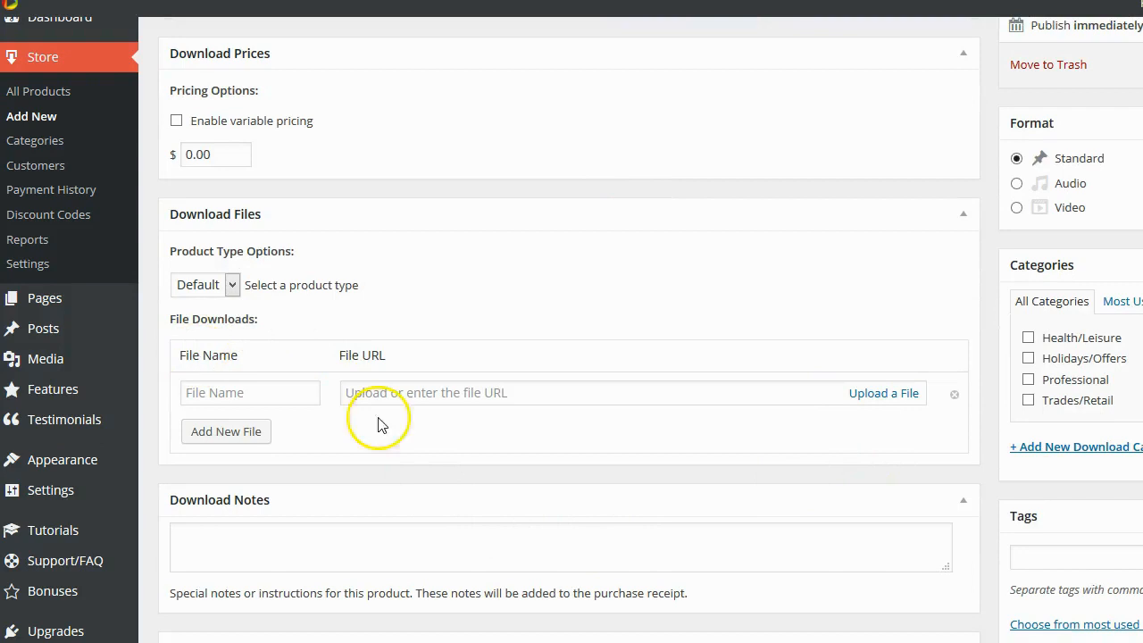
mouse_move(310, 423)
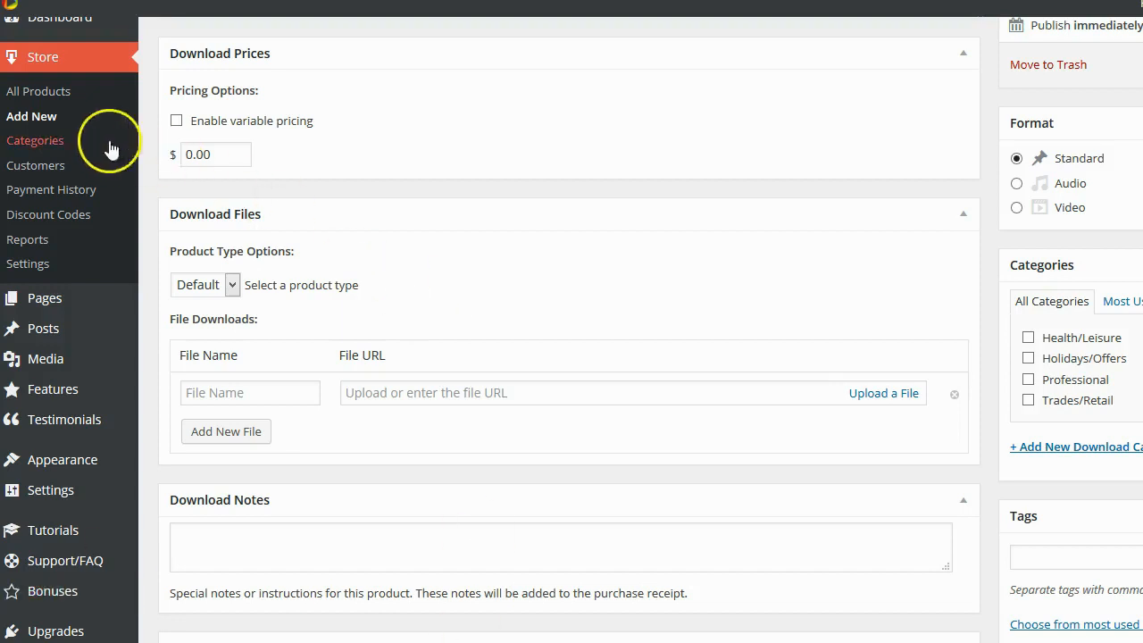
mouse_move(58, 148)
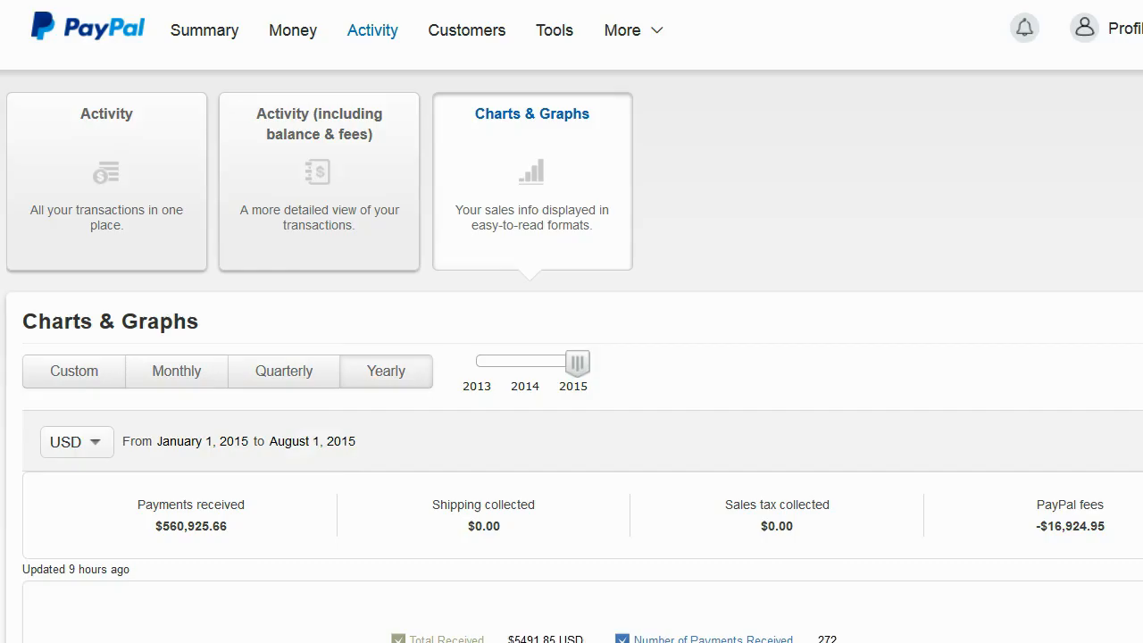
mouse_move(167, 440)
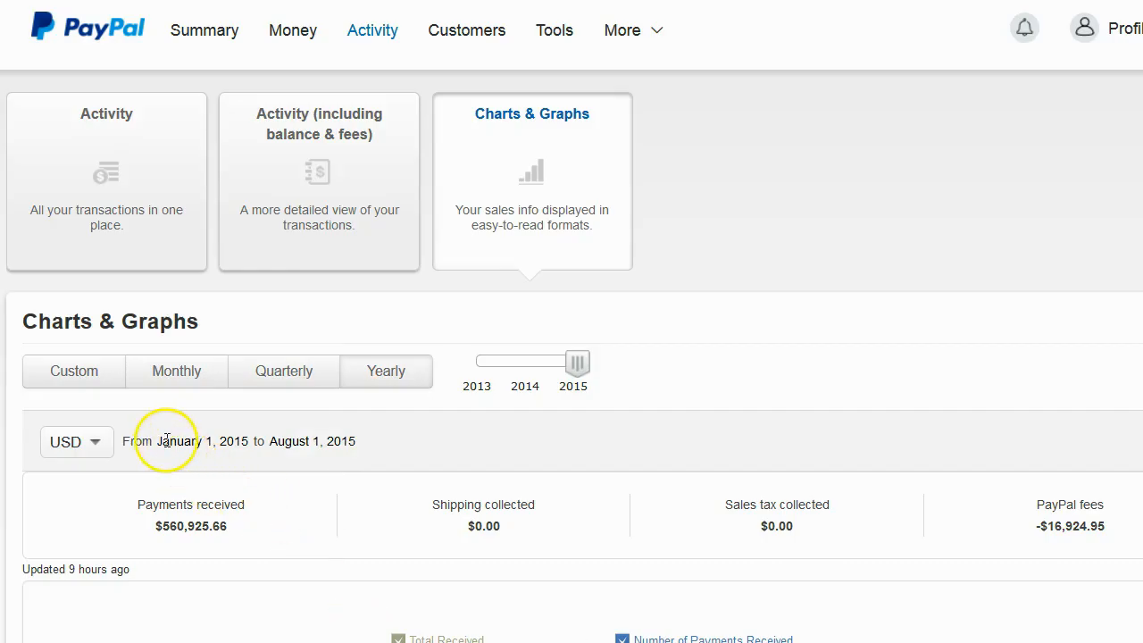
mouse_move(409, 449)
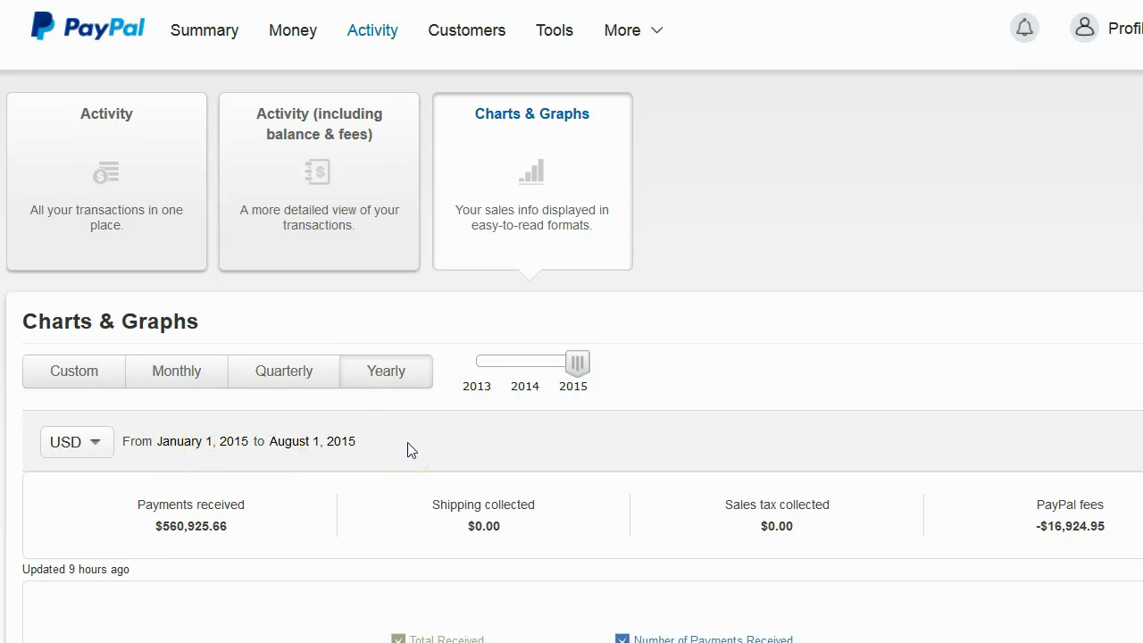
mouse_move(132, 525)
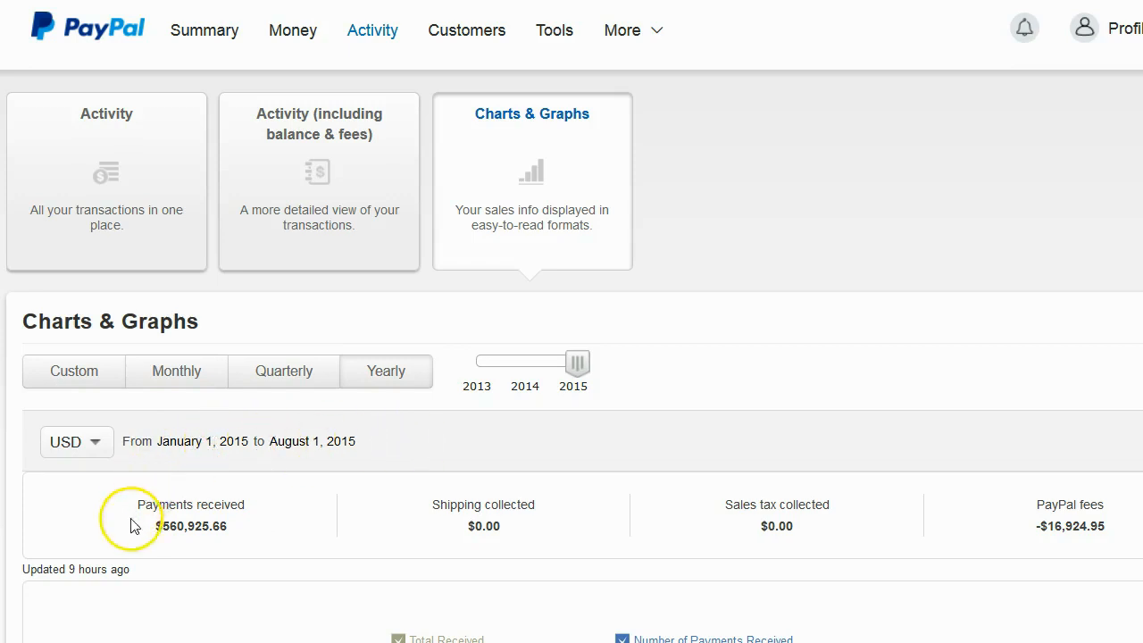
mouse_move(187, 526)
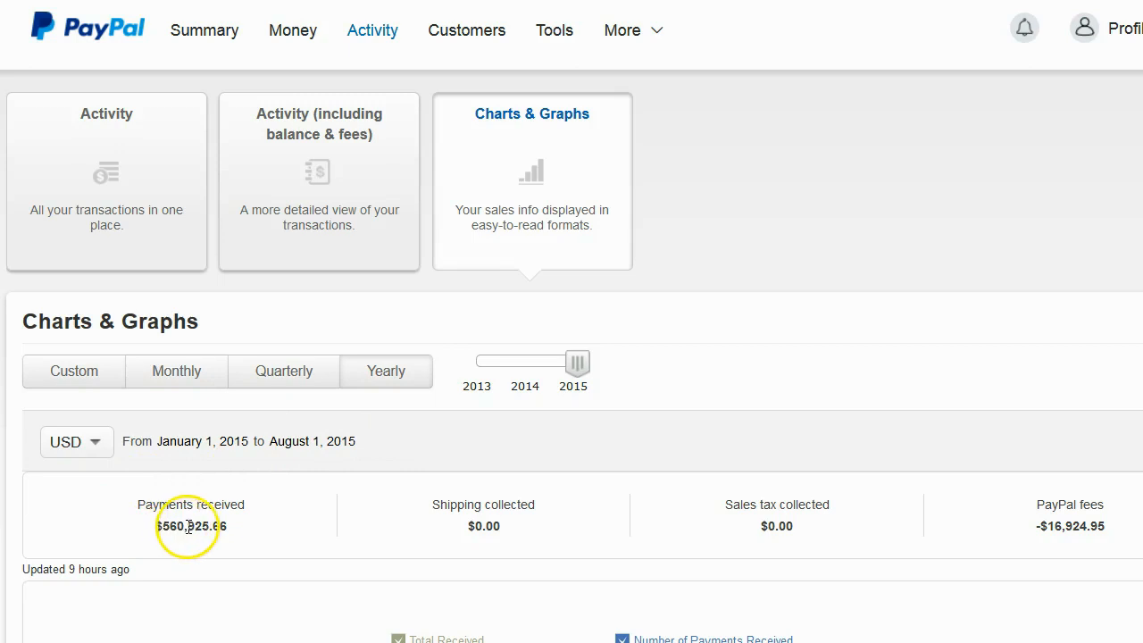
mouse_move(235, 532)
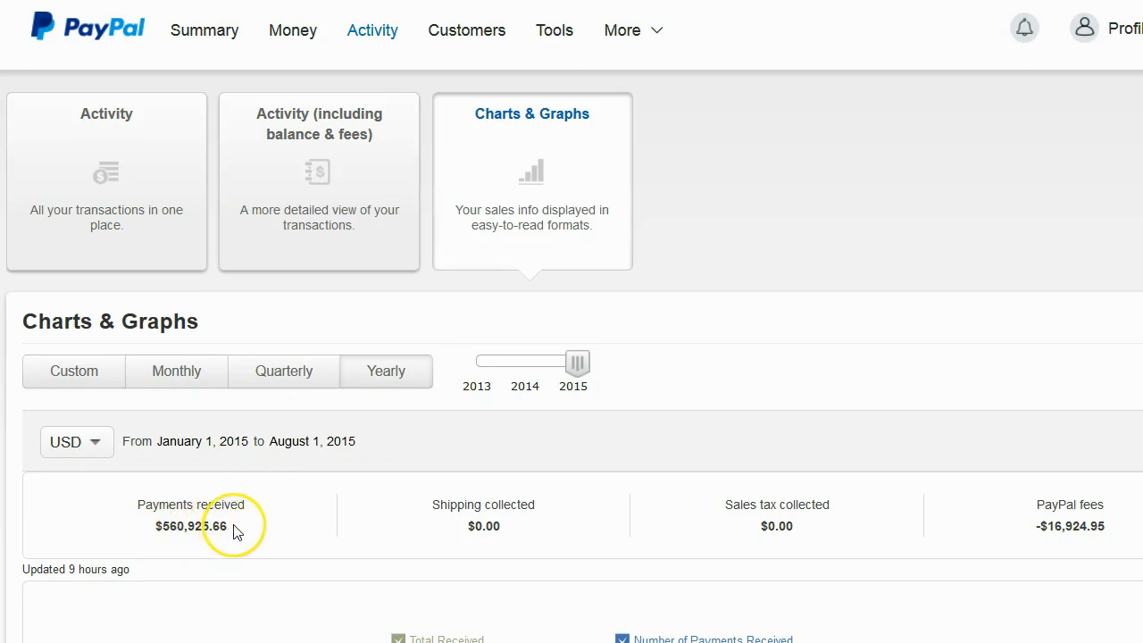